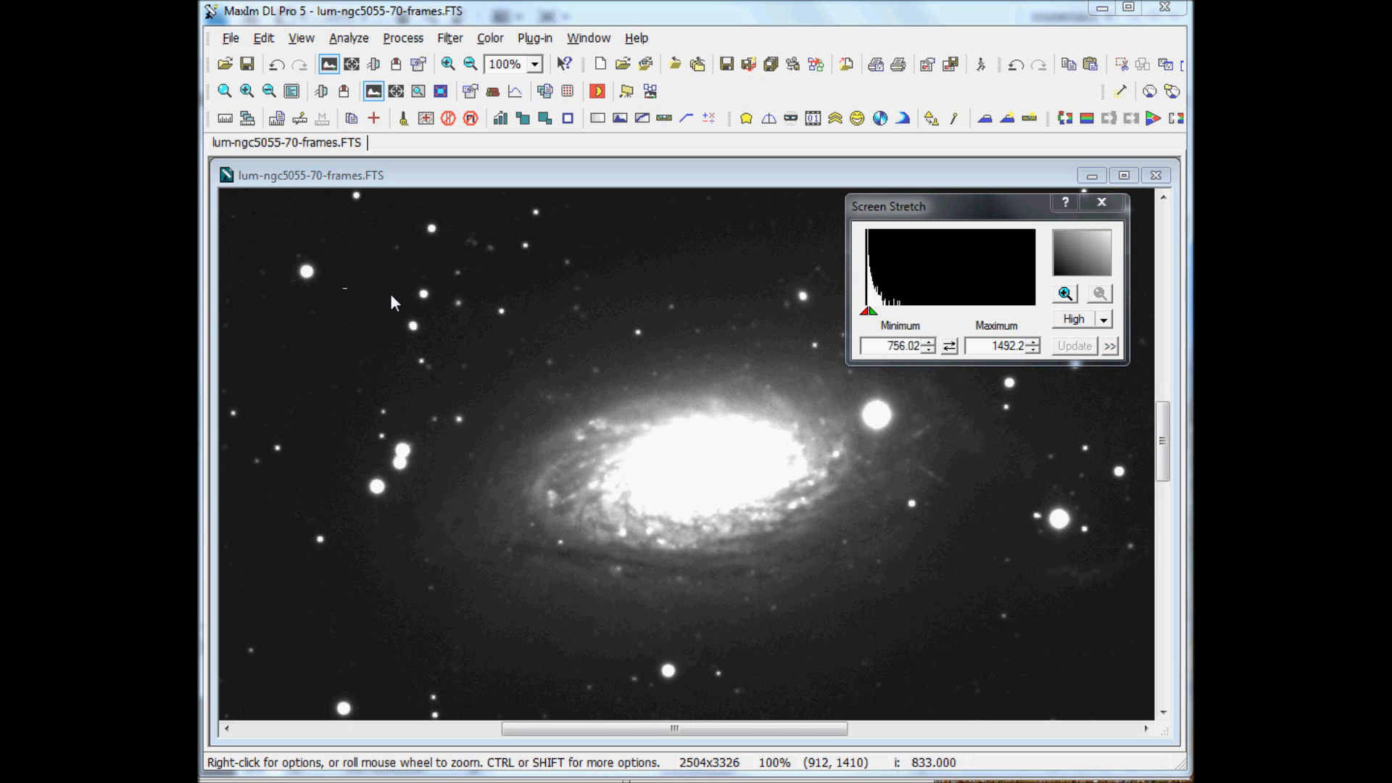
mouse_move(643, 717)
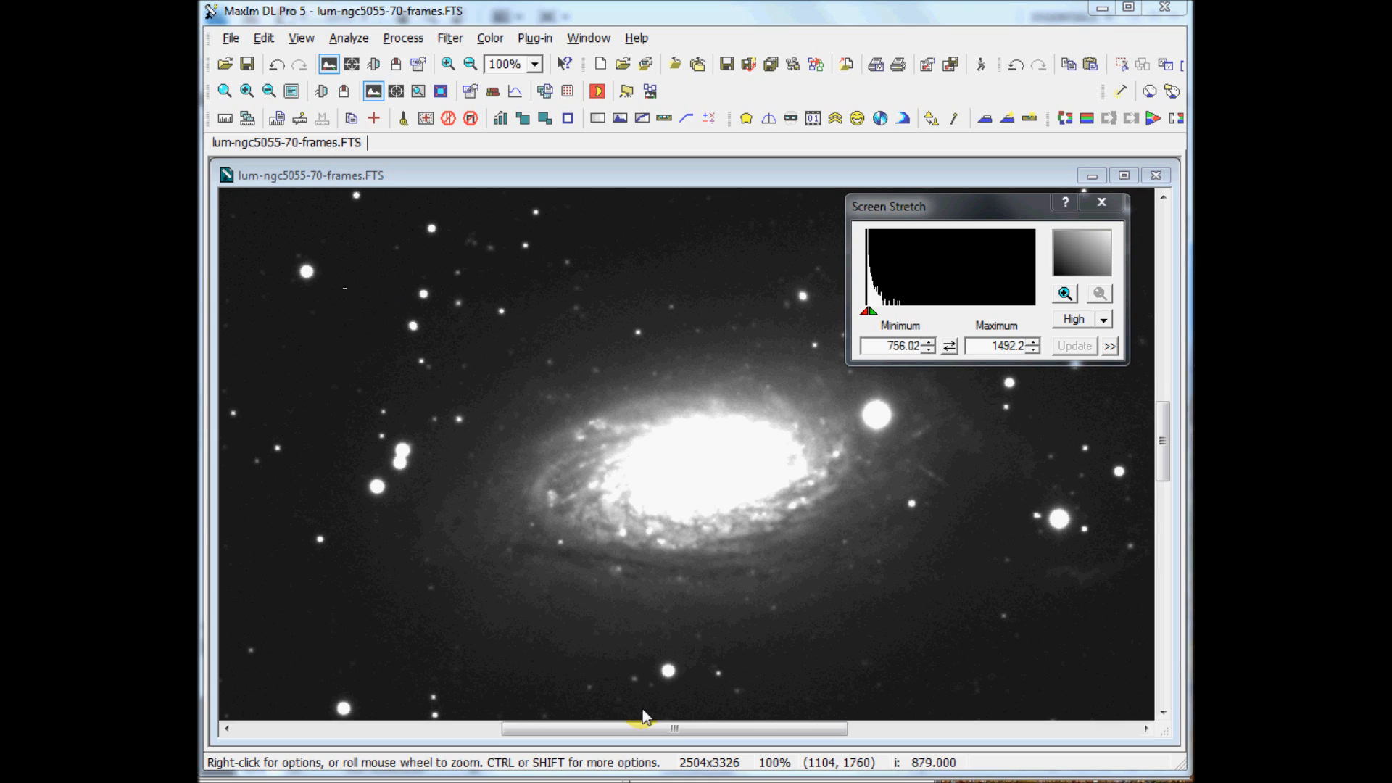
mouse_move(720, 670)
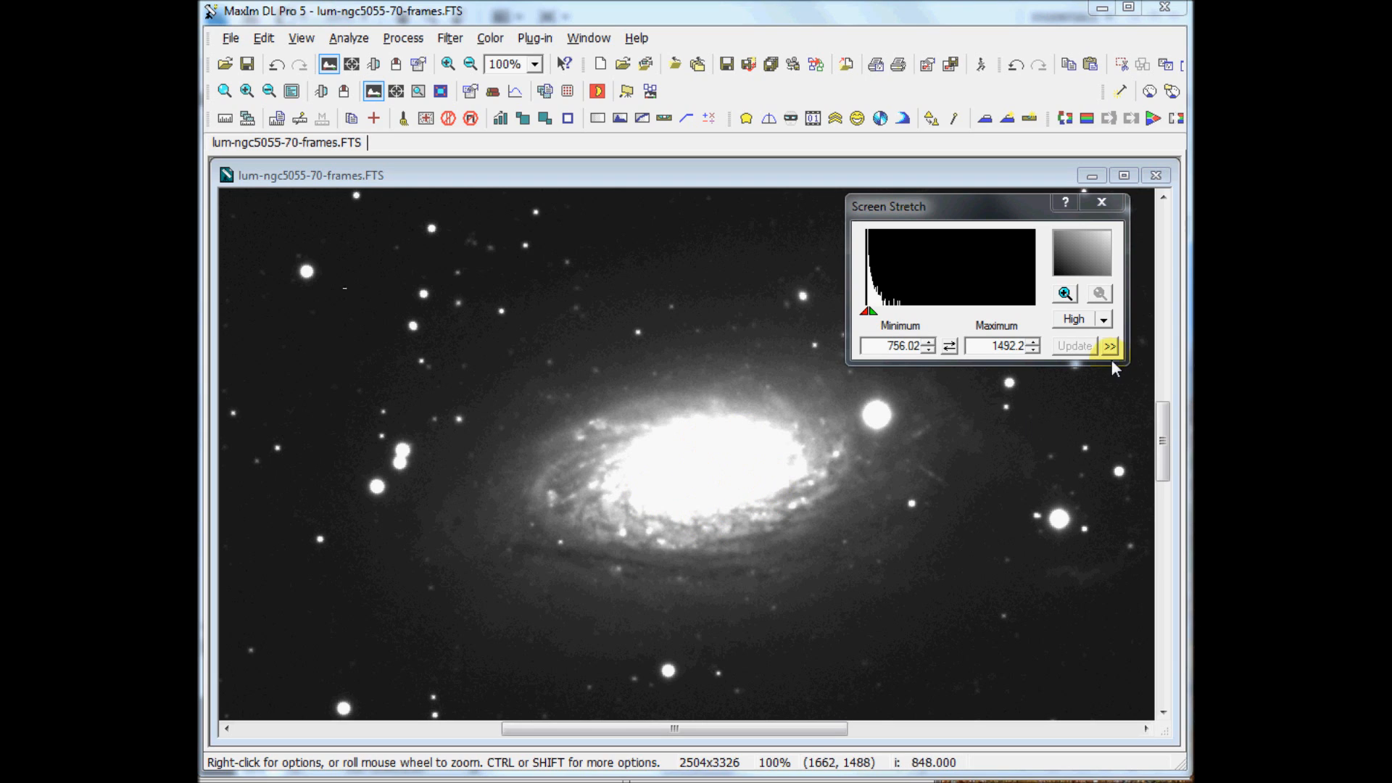
Change the galaxy image's screen stretch preset from High through Medium to Low.
click(1103, 319)
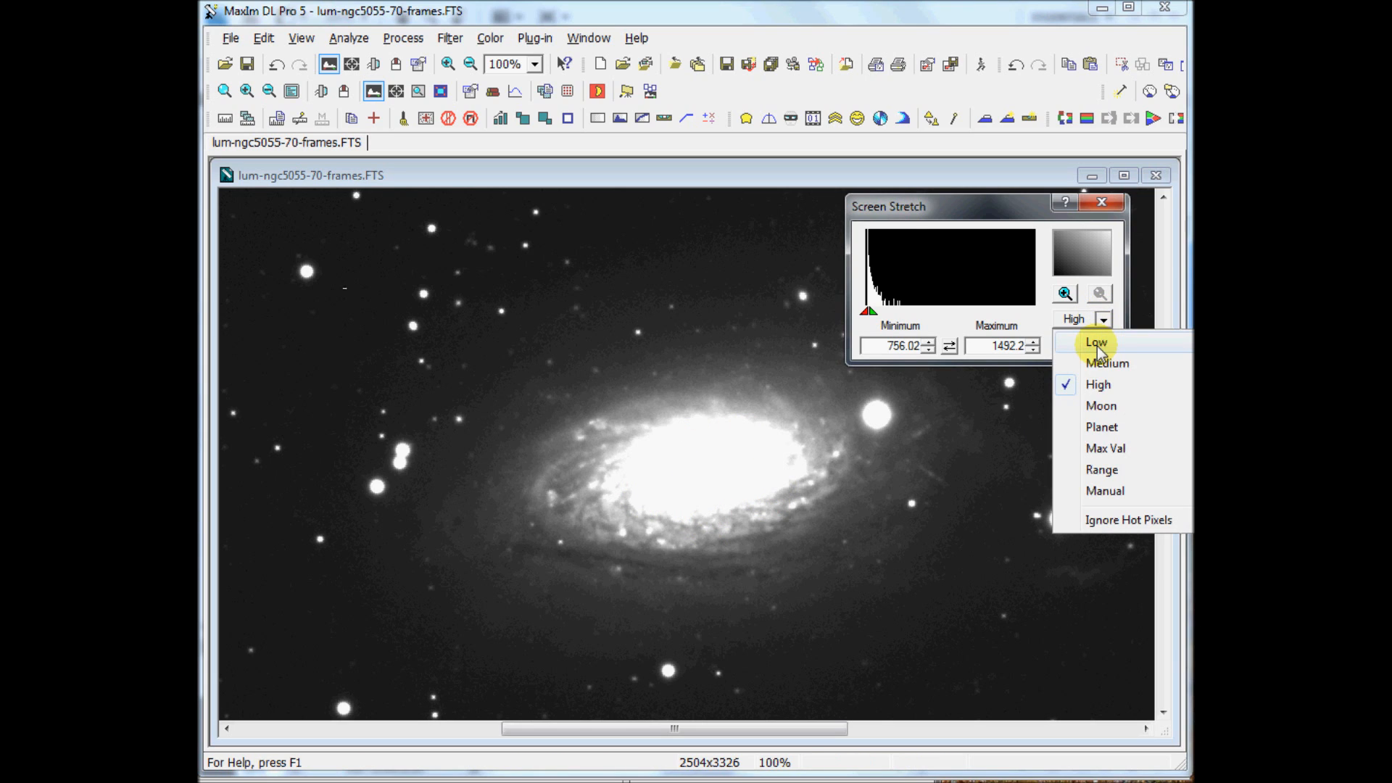
click(1108, 364)
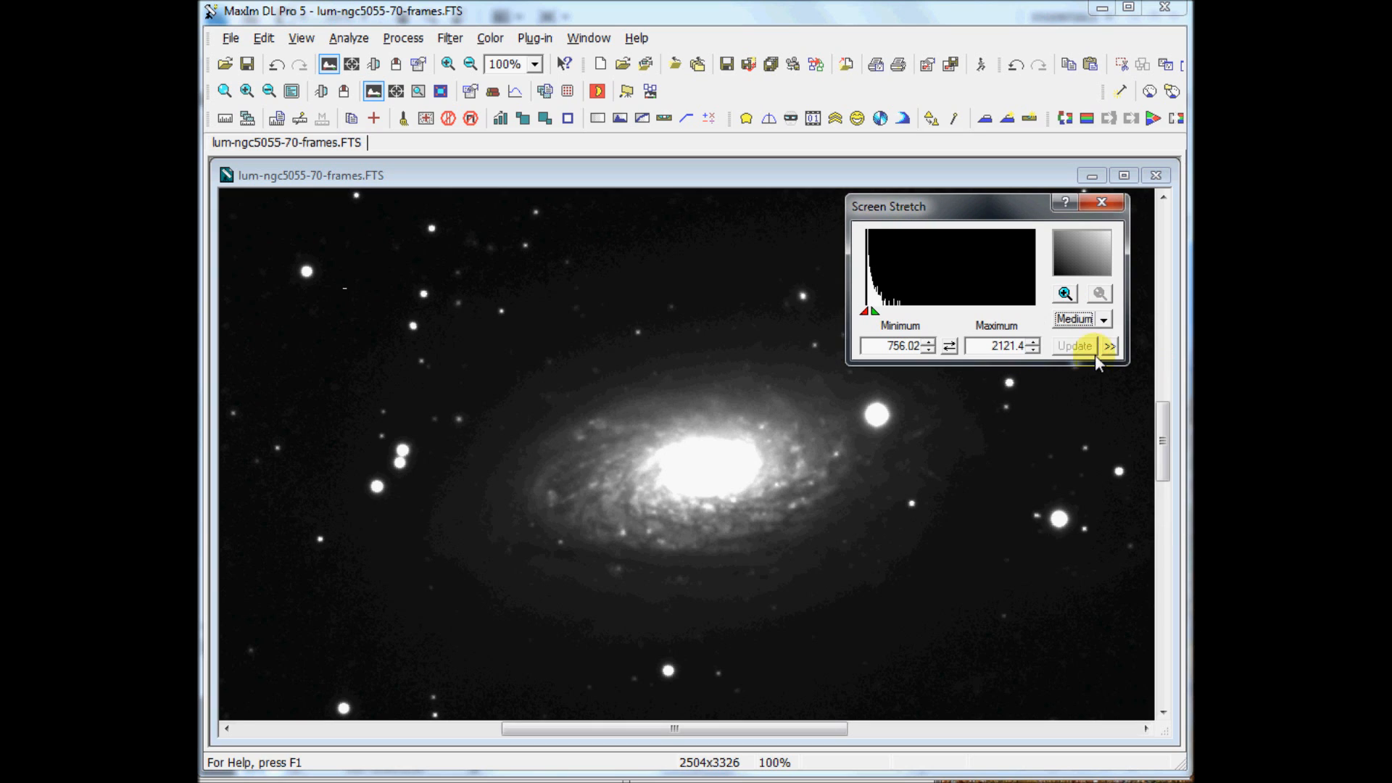
click(1074, 319)
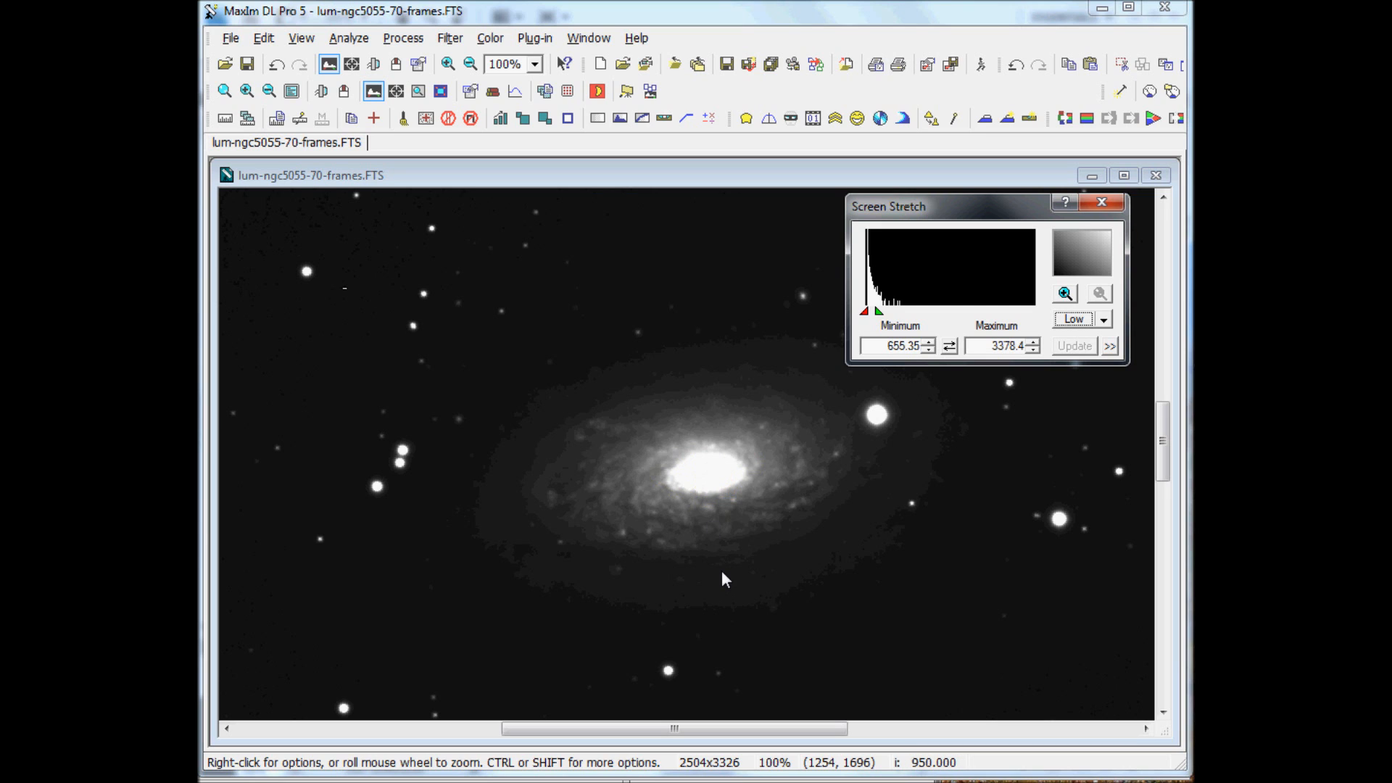
mouse_move(478, 193)
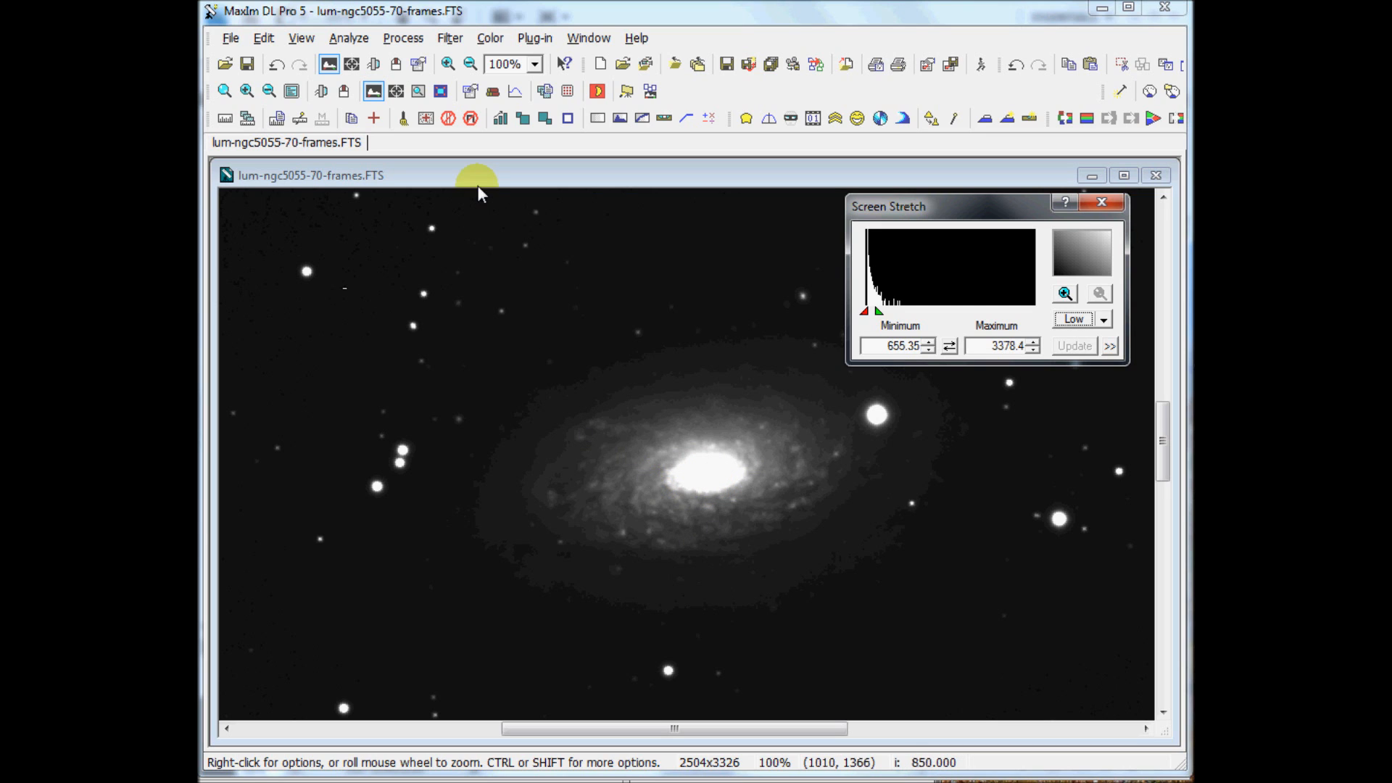
click(450, 37)
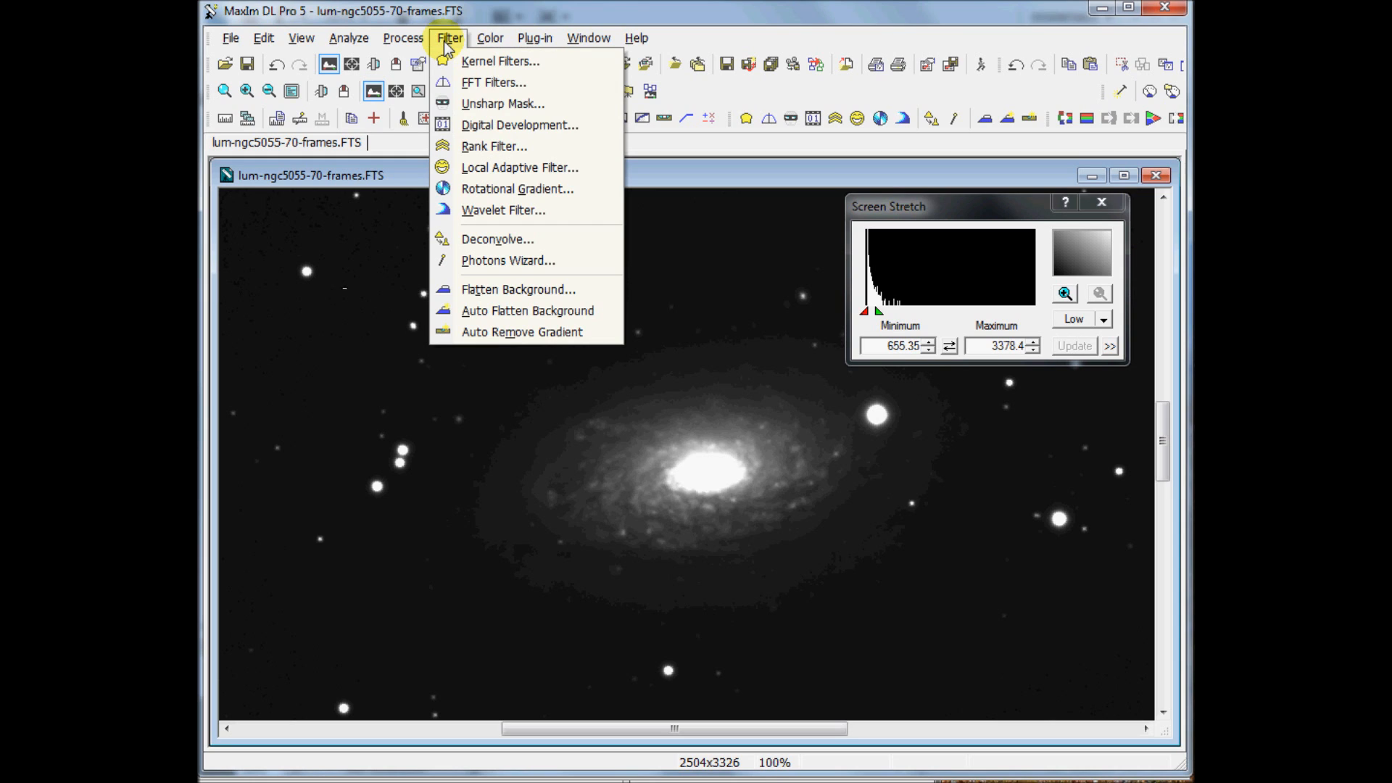
mouse_move(476, 125)
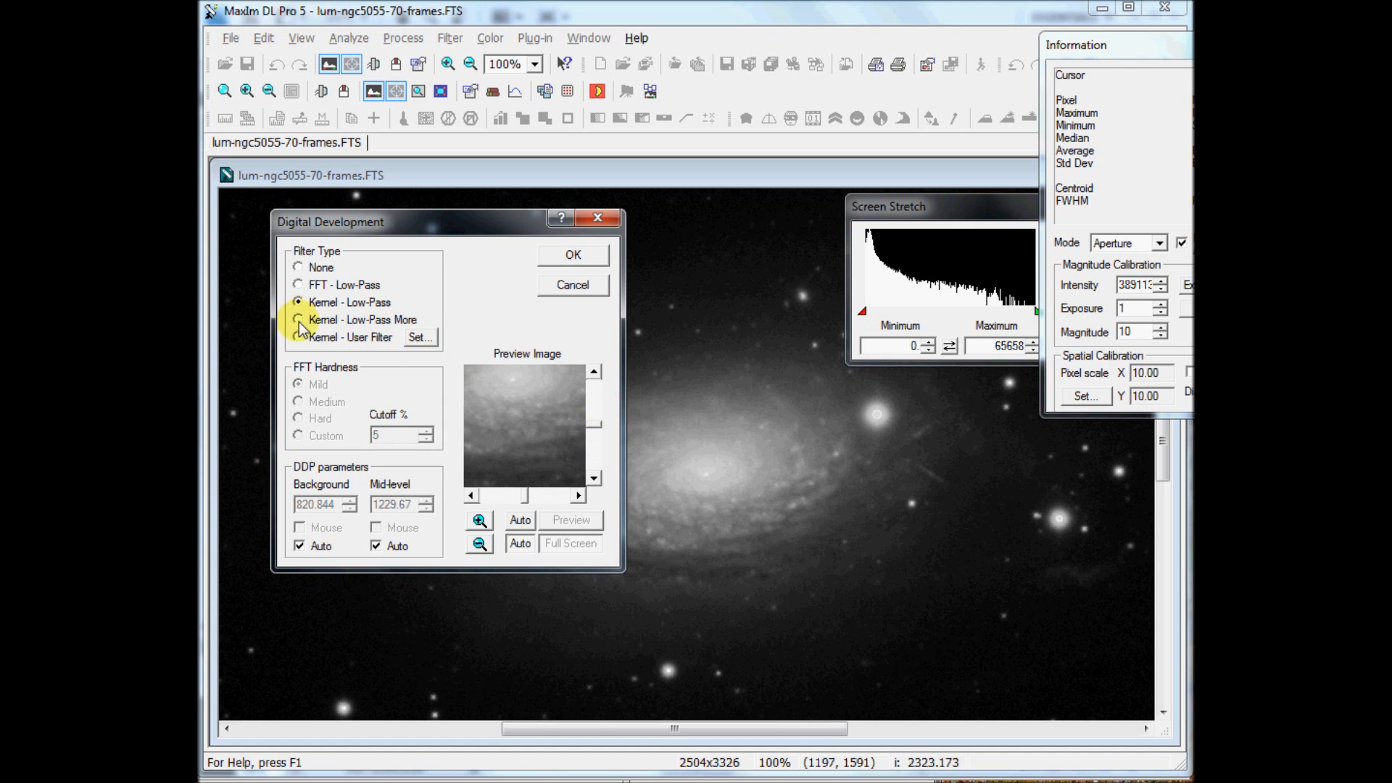
Apply Digital Development using the Kernel - Low-Pass More filter.
click(299, 320)
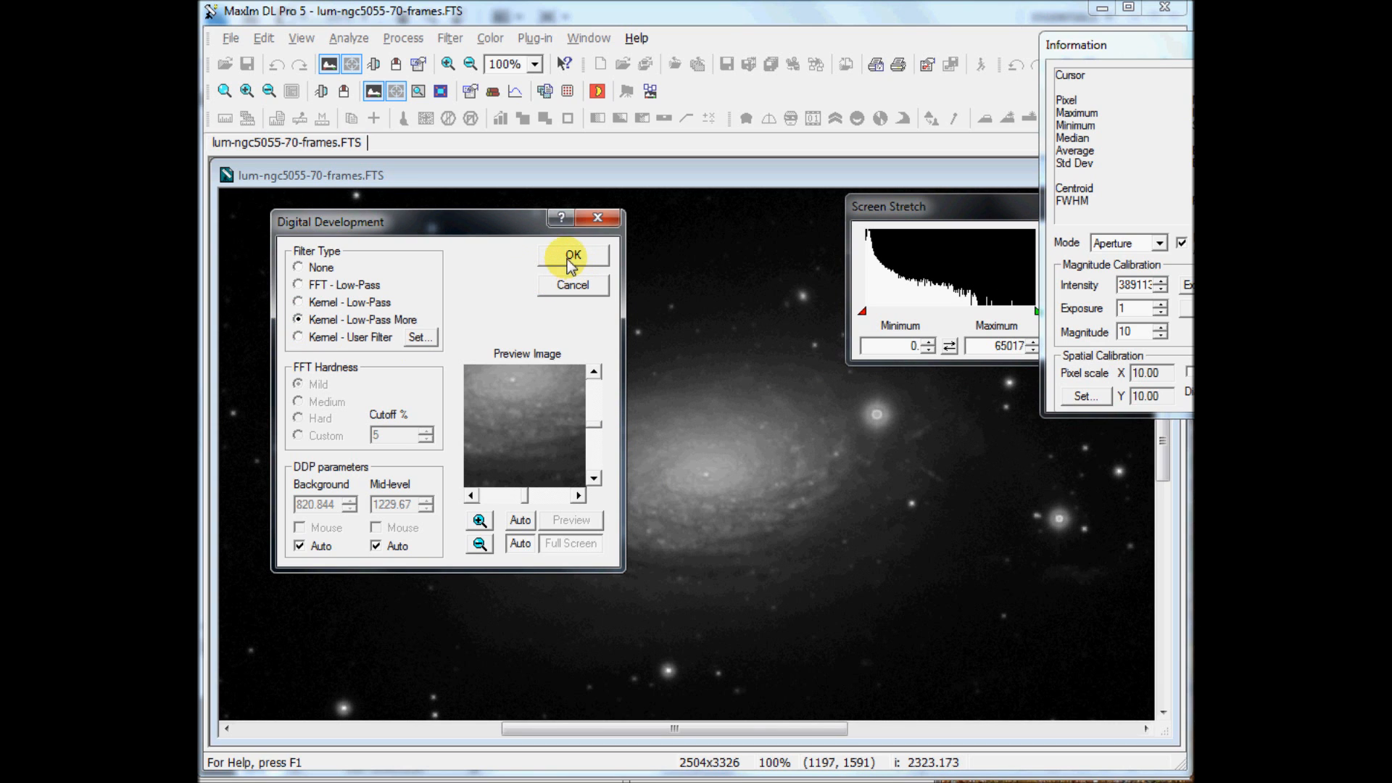
click(573, 257)
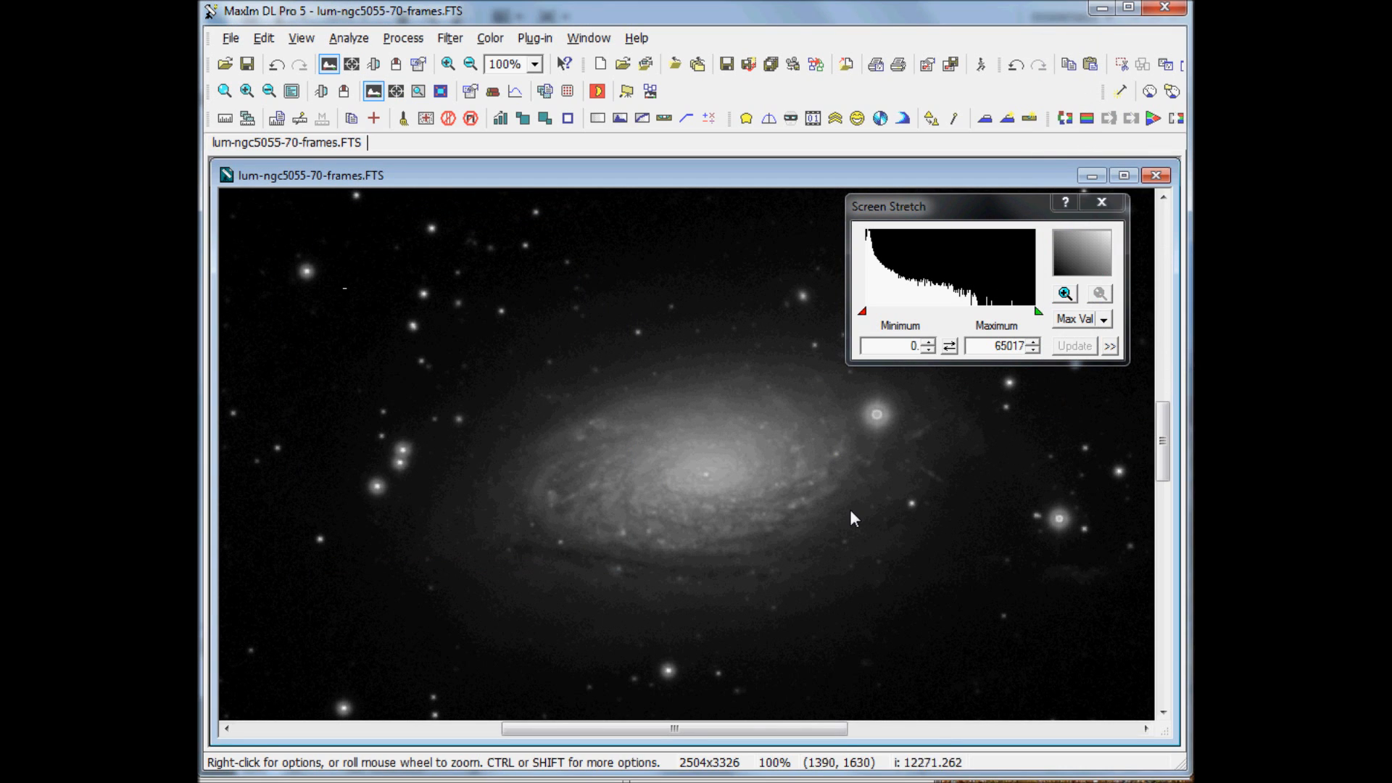
mouse_move(893, 576)
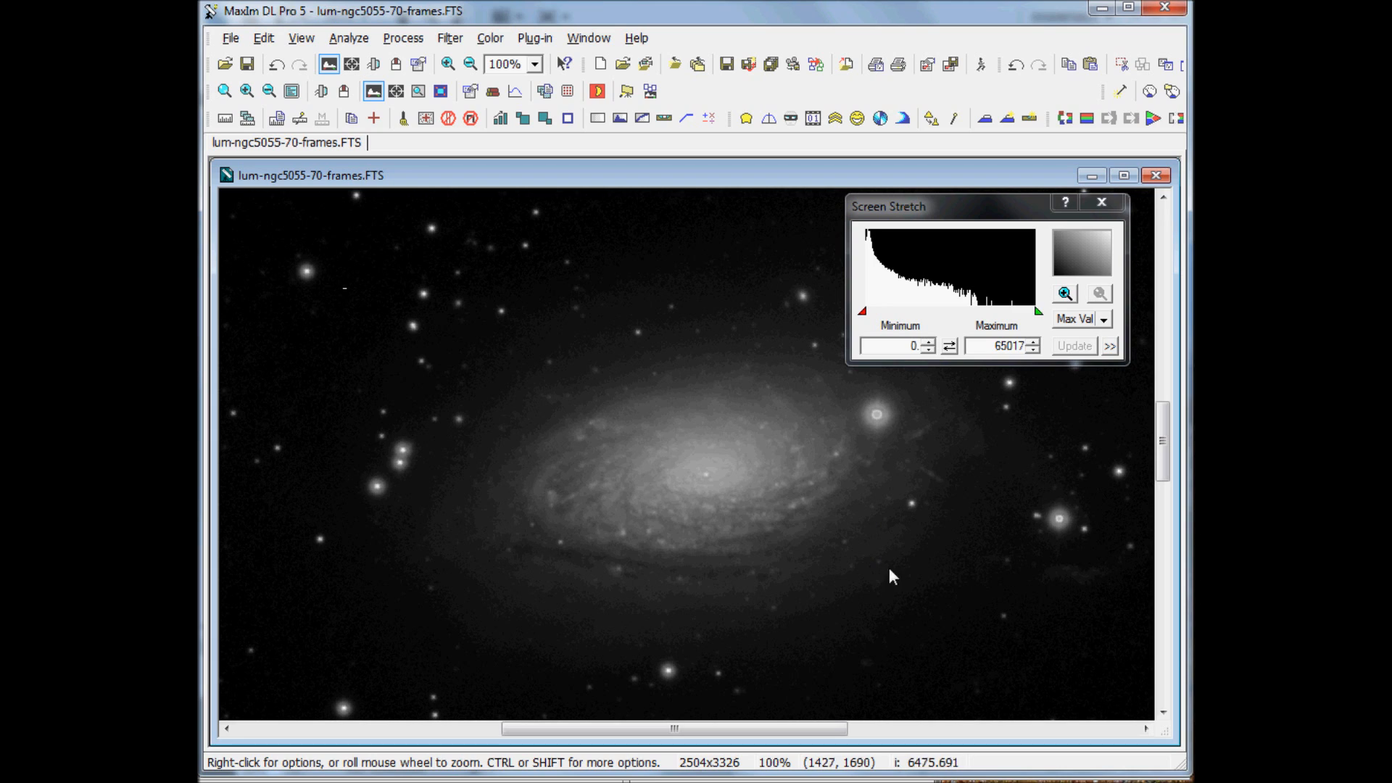
mouse_move(899, 586)
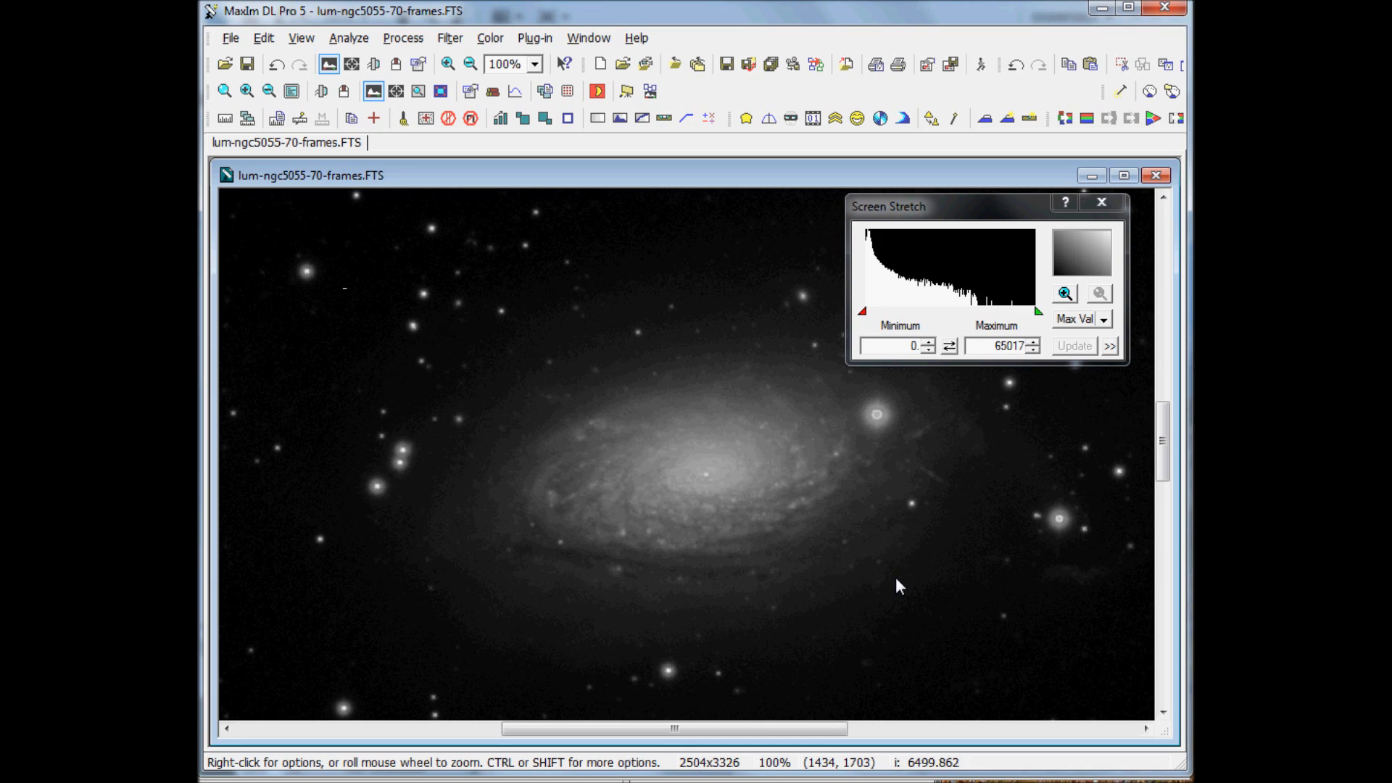
mouse_move(883, 431)
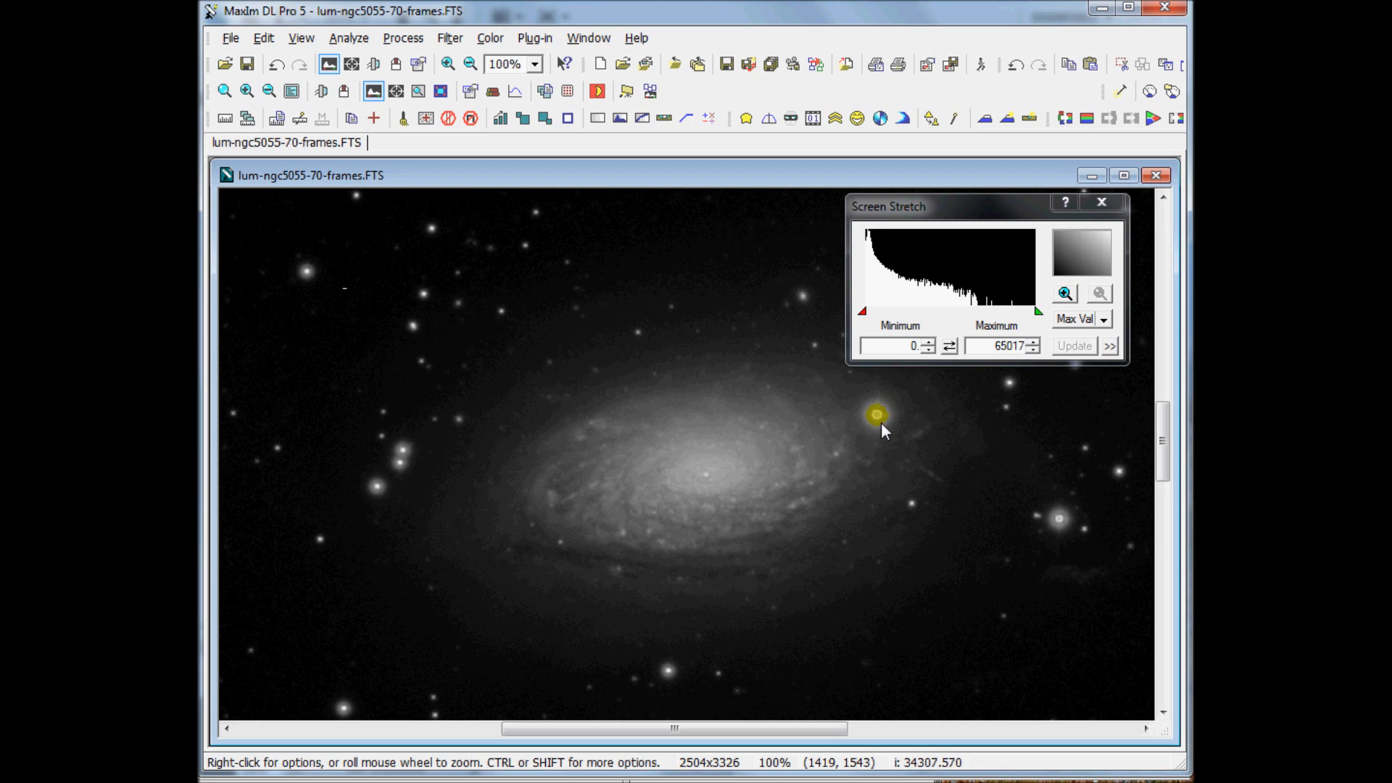
mouse_move(874, 419)
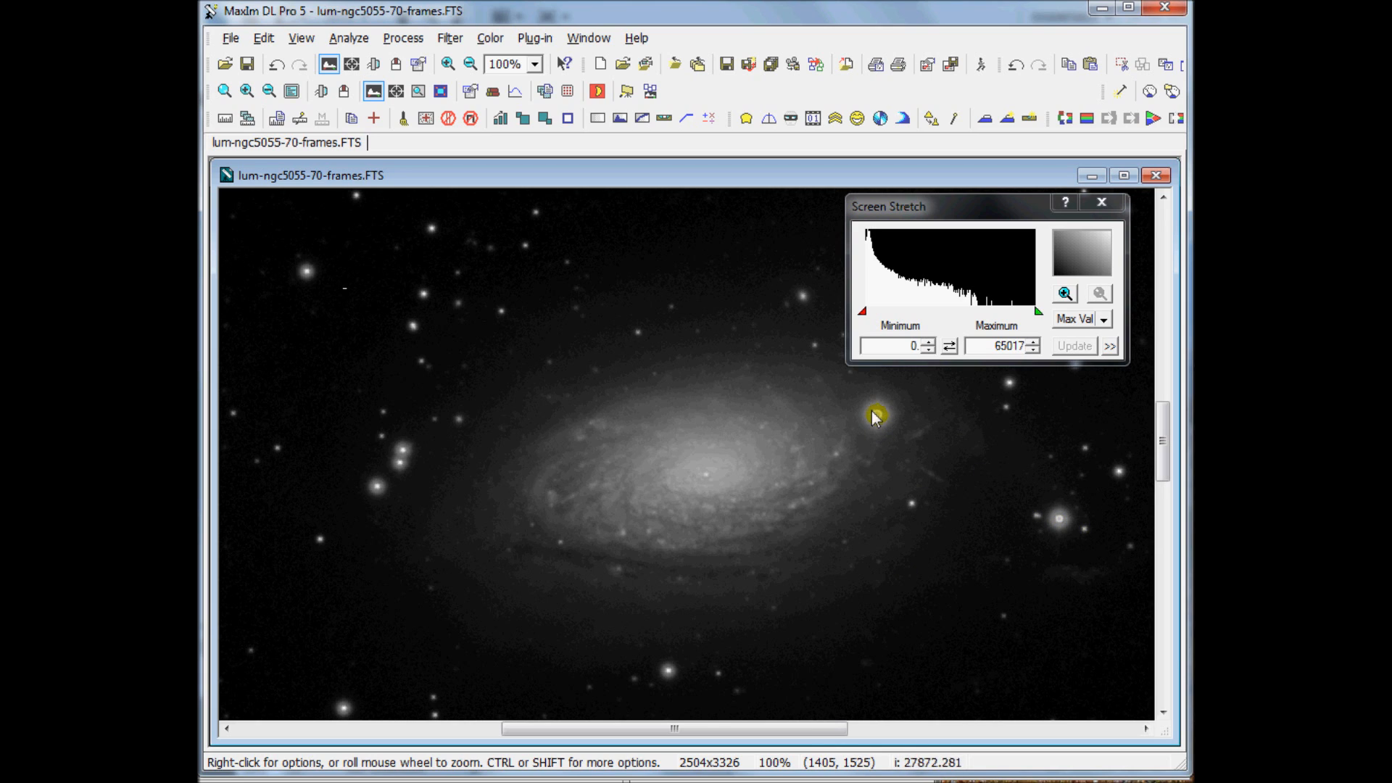
mouse_move(447, 452)
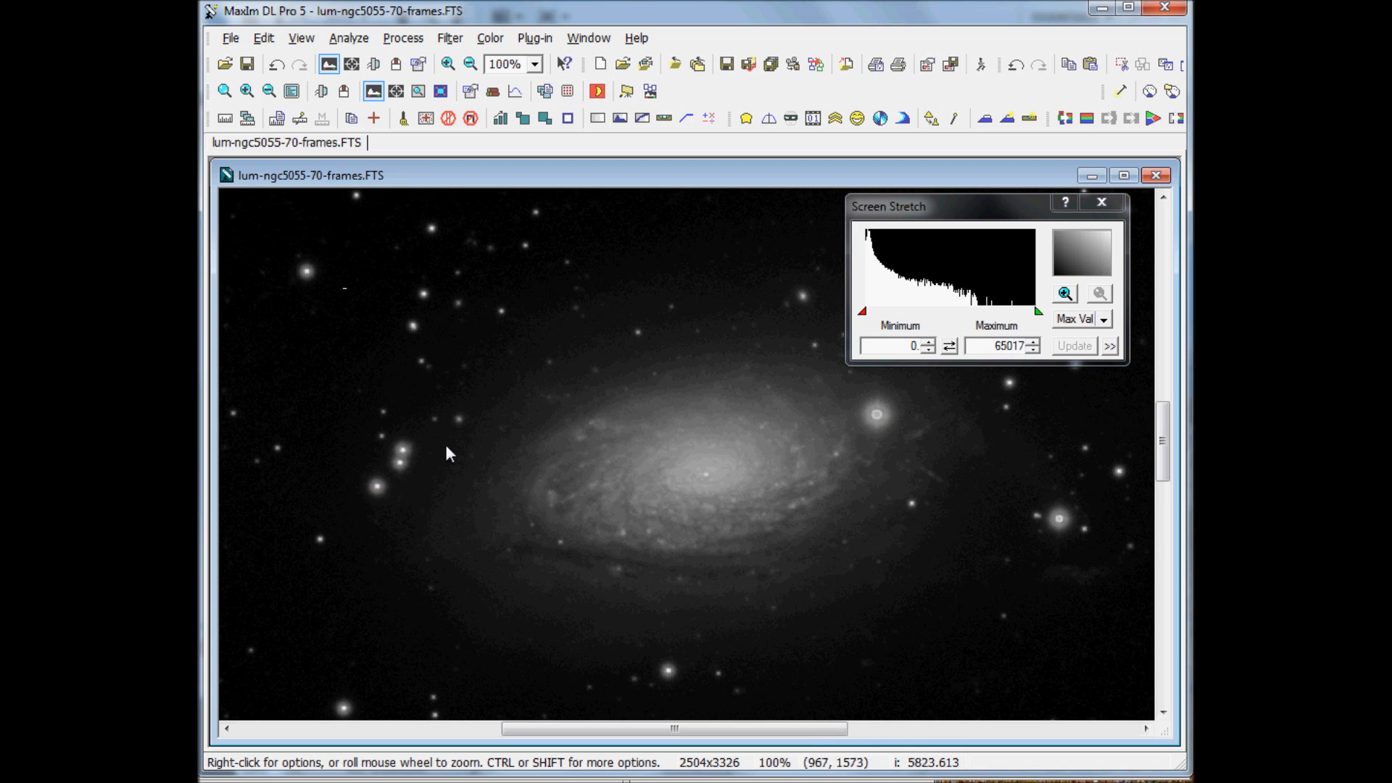
mouse_move(879, 435)
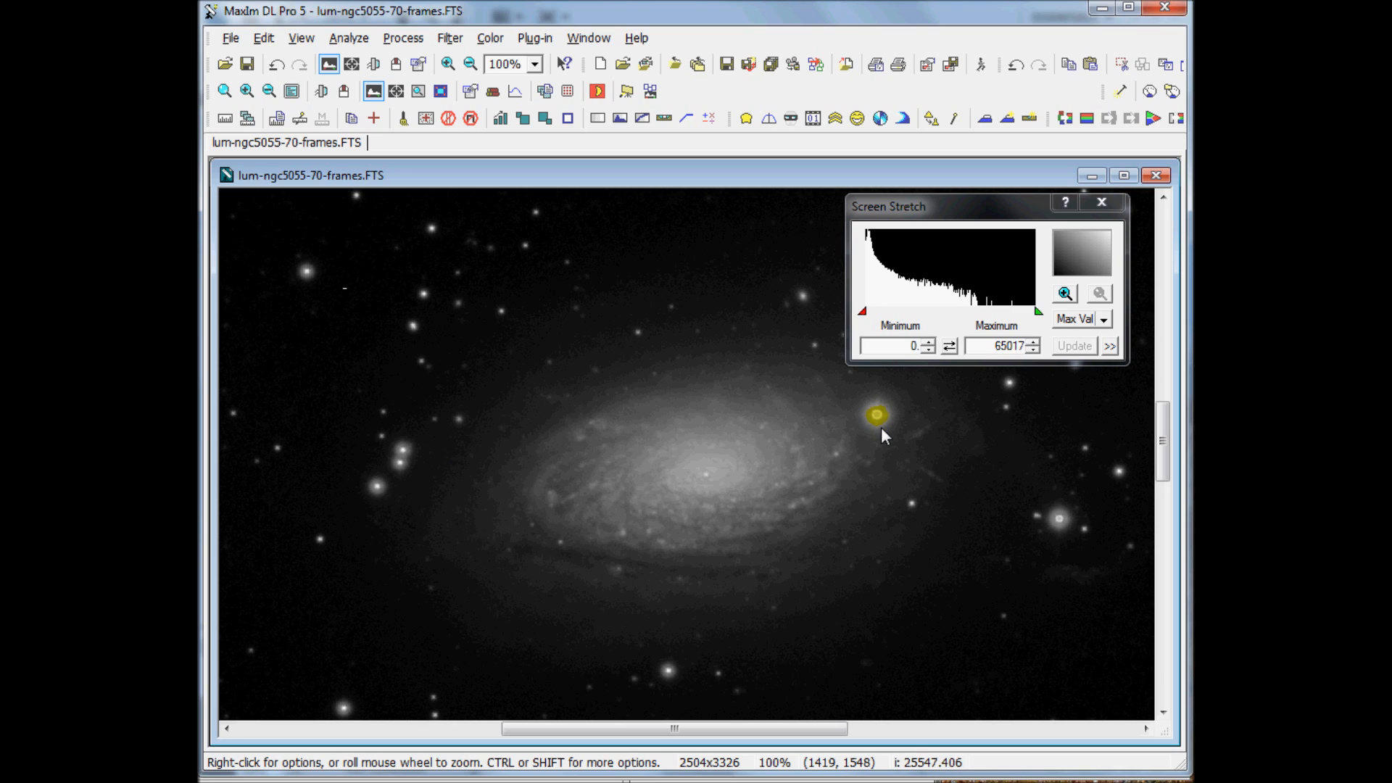
mouse_move(876, 414)
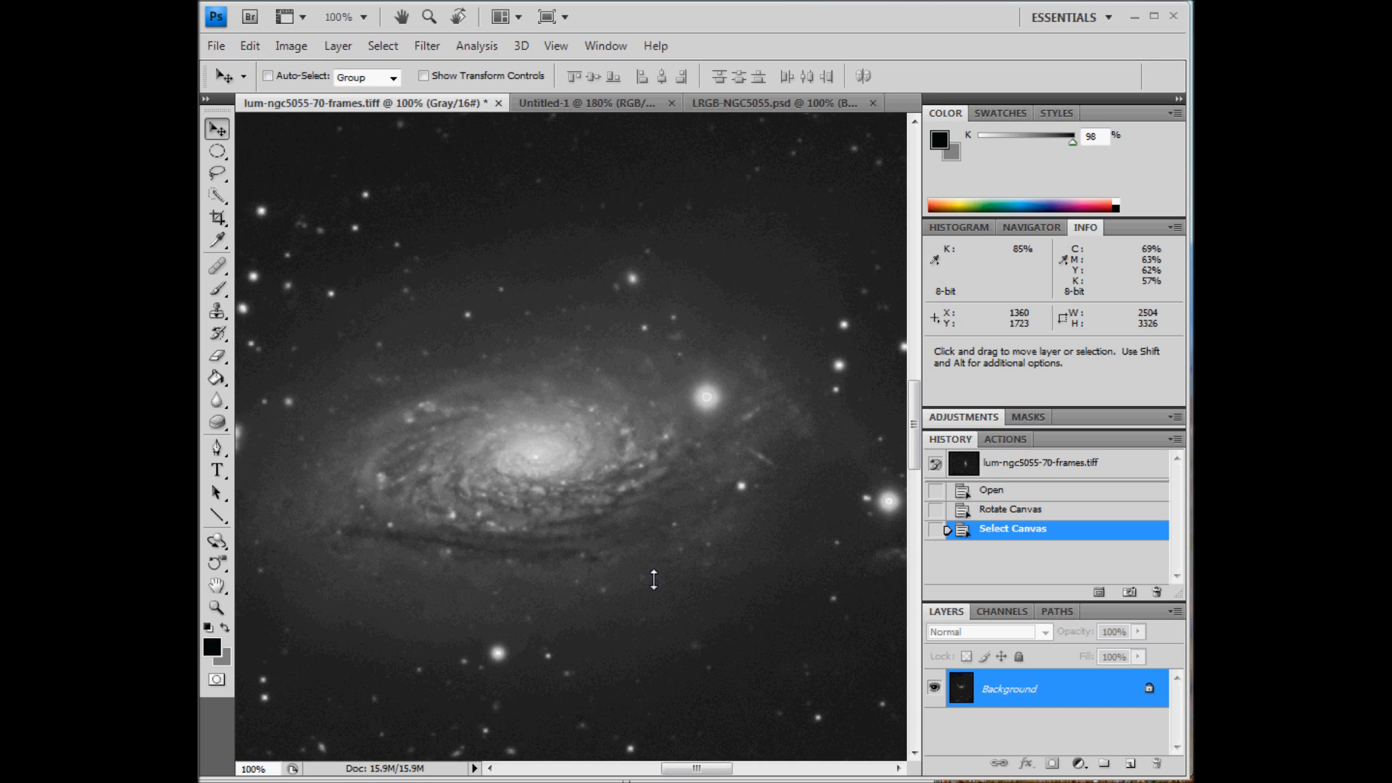
mouse_move(543, 559)
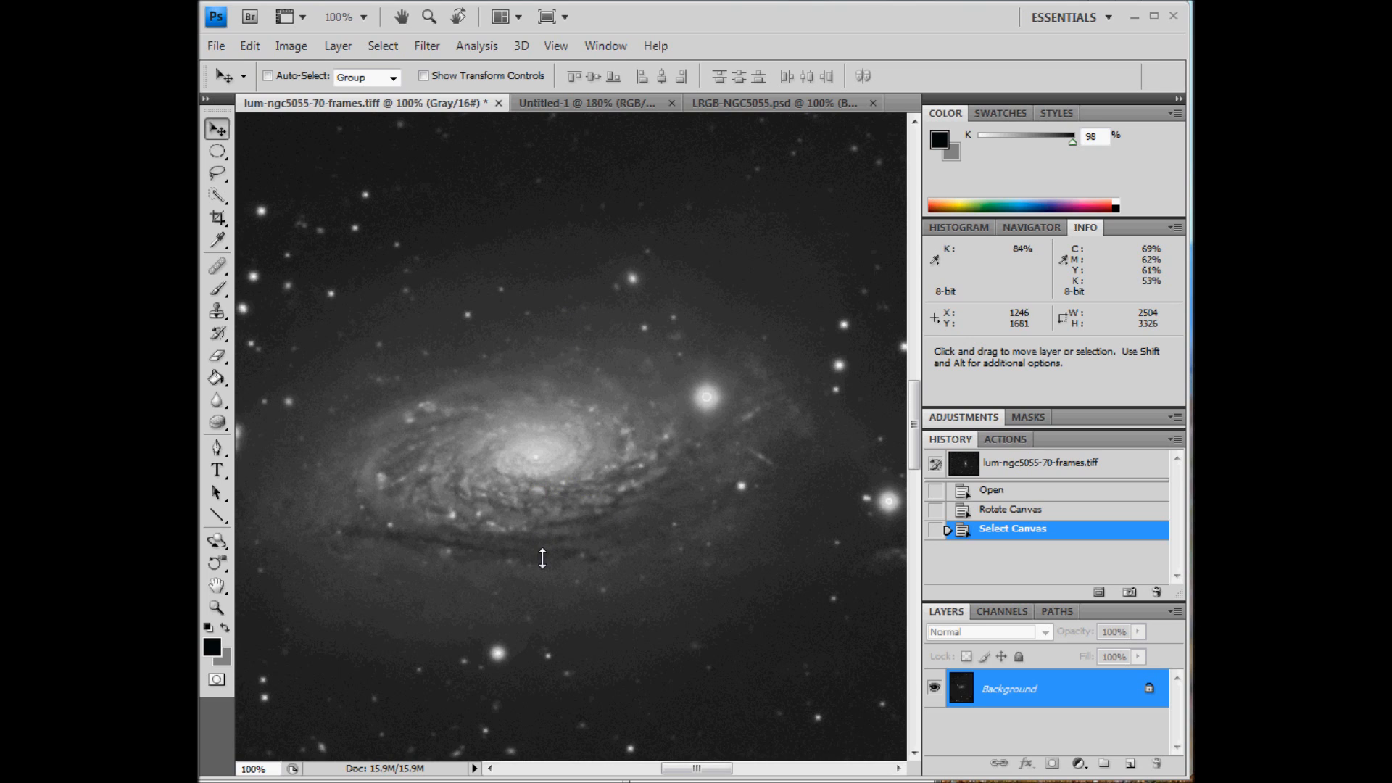
mouse_move(615, 333)
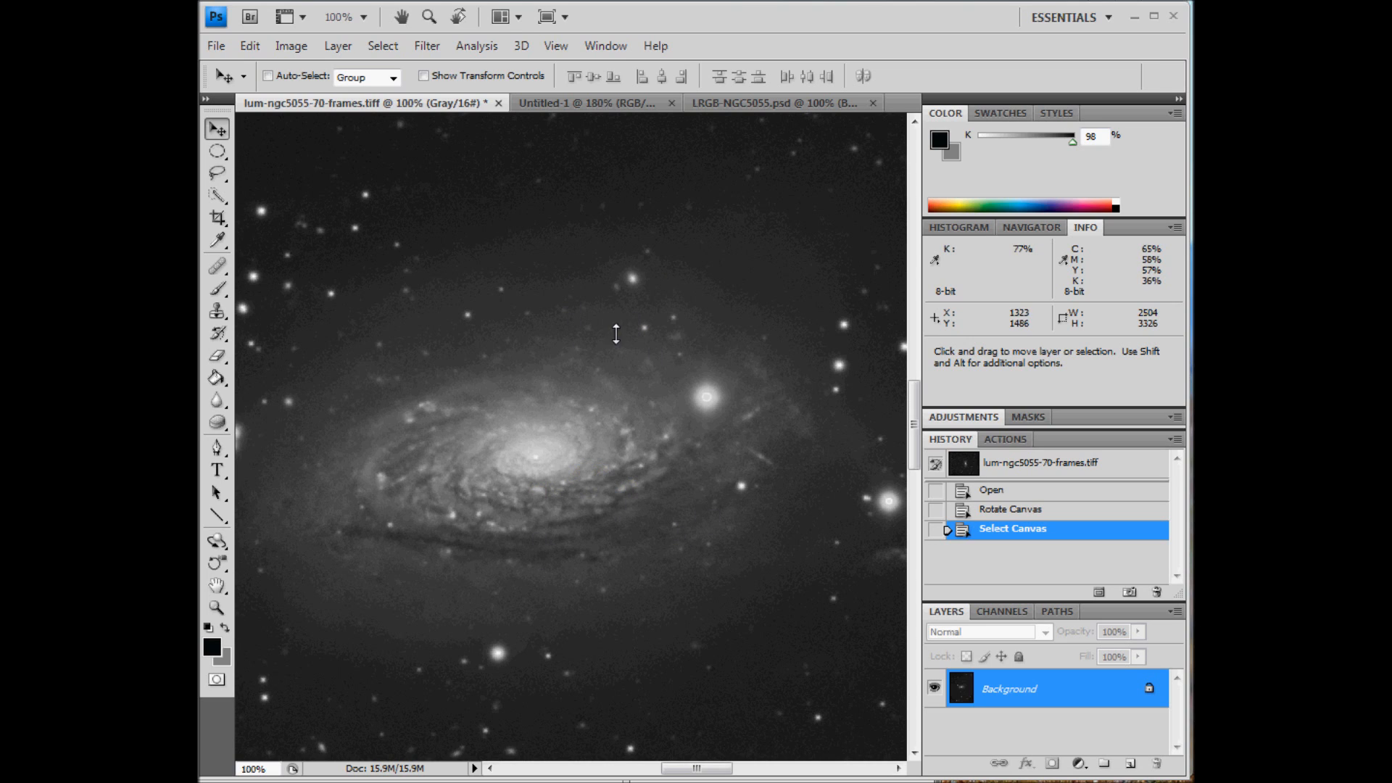
Bring the Untitled-1 RGB galaxy composite document to the front.
click(559, 103)
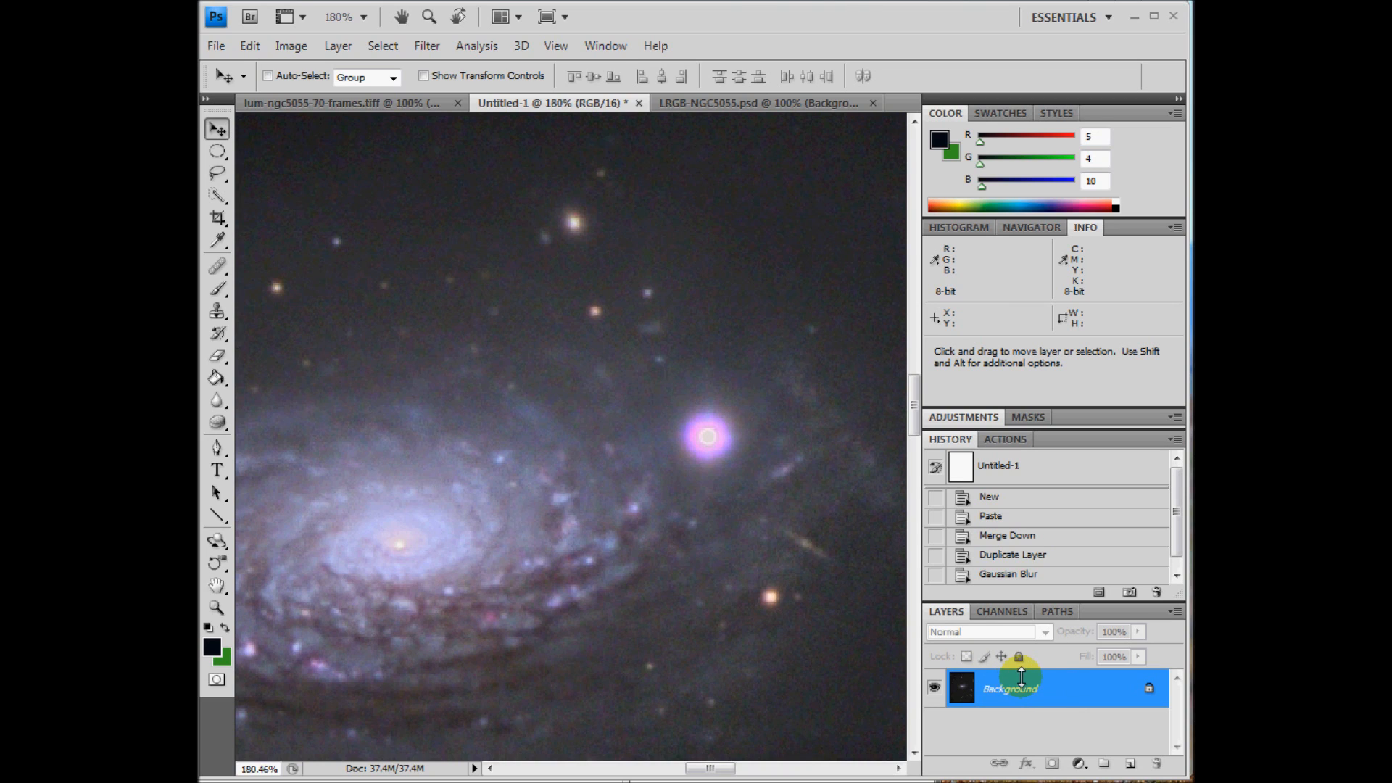
Duplicate the Background layer to create a Background copy layer.
click(1131, 764)
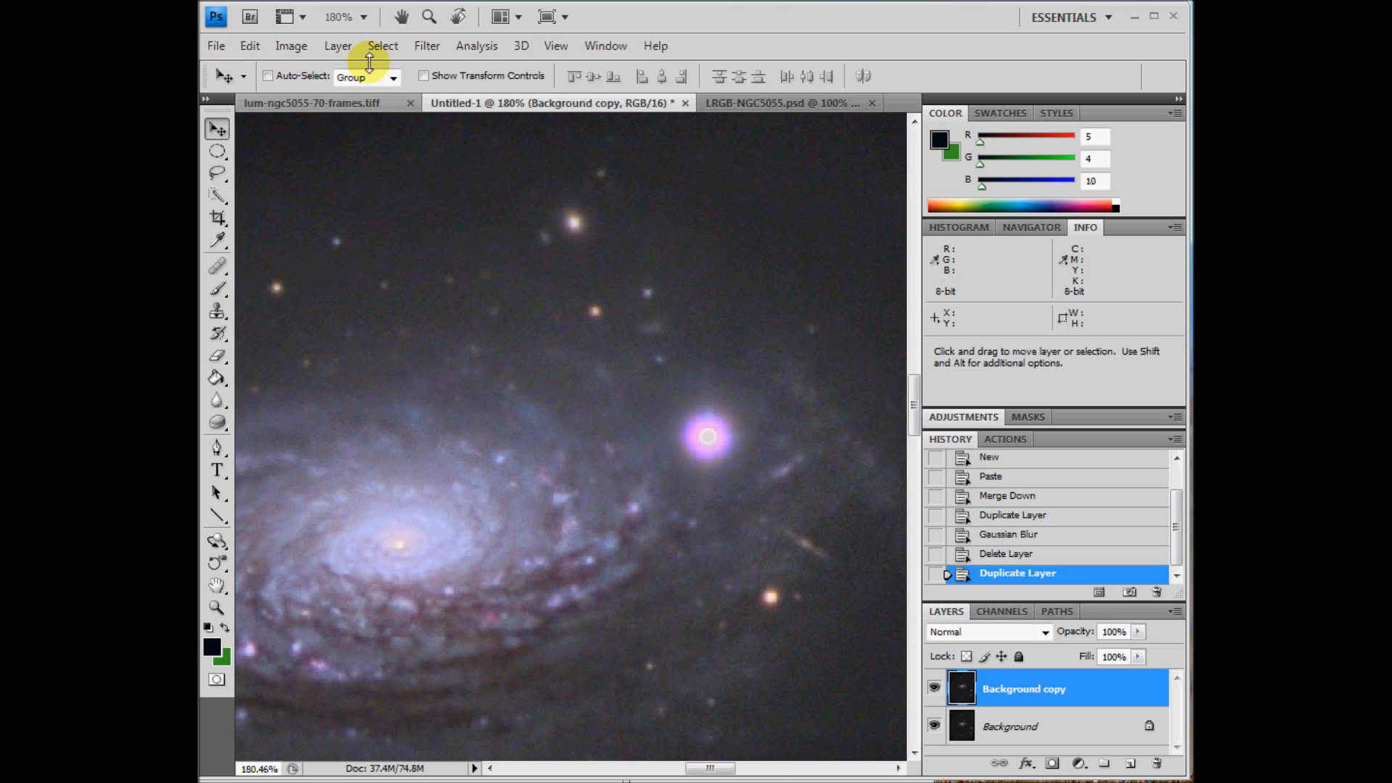
click(426, 45)
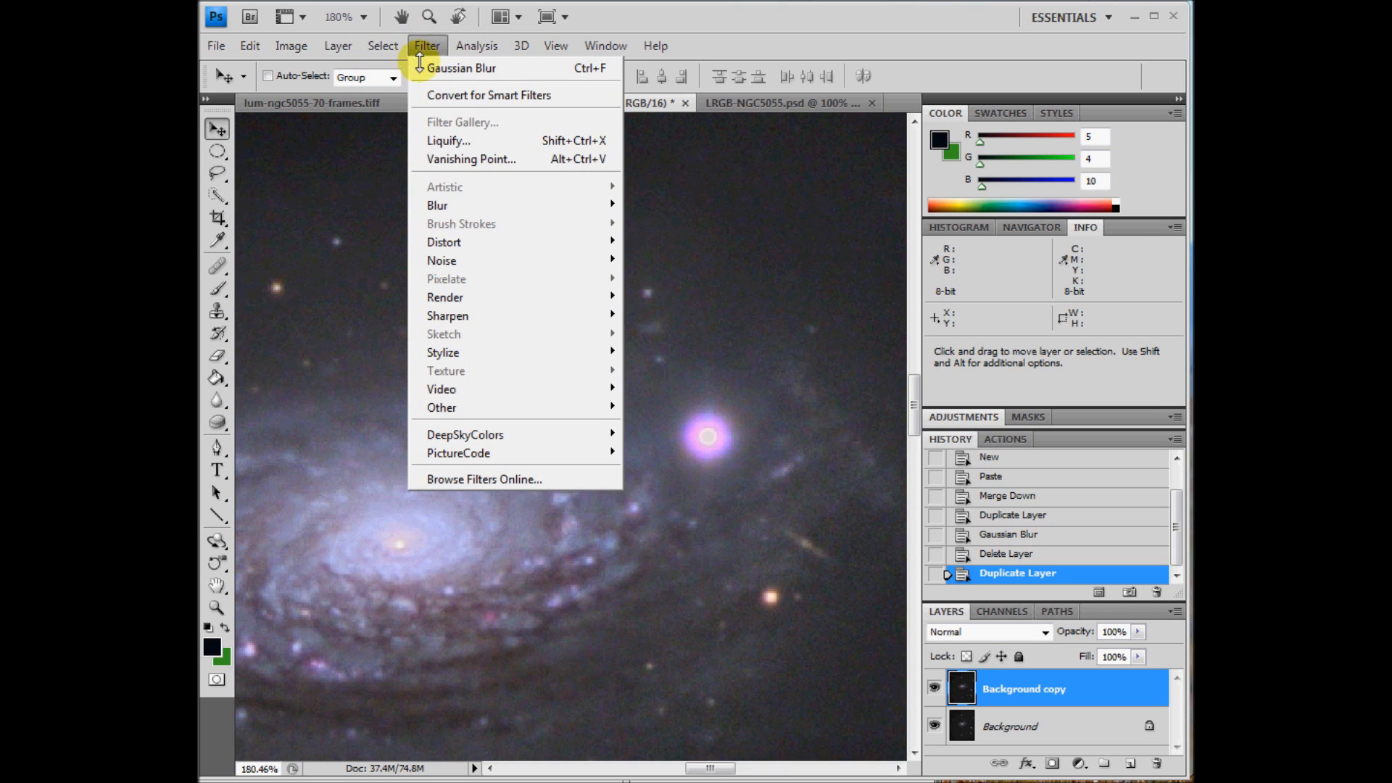
mouse_move(437, 205)
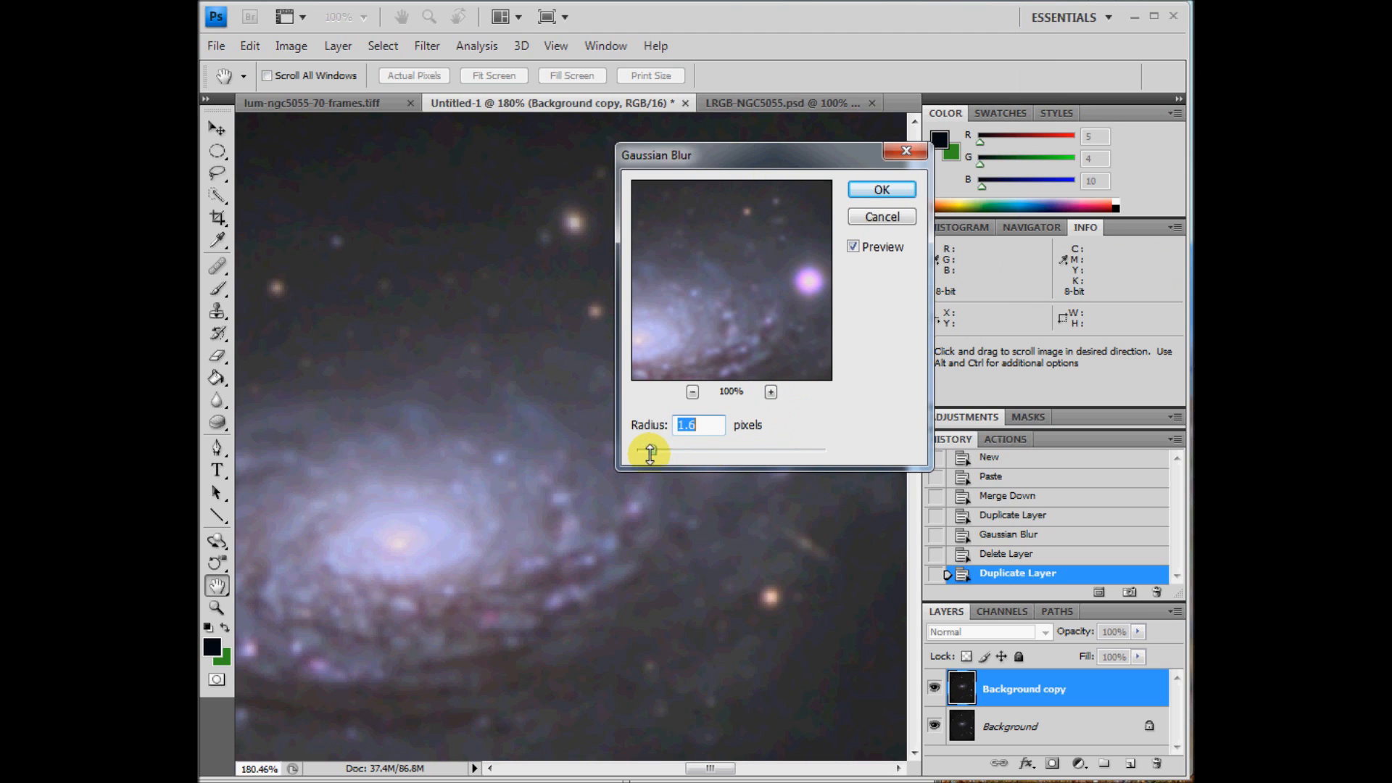
Gaussian-blur Background copy with a 1.6-pixel radius and make the layer visible again.
drag(650, 453, 715, 453)
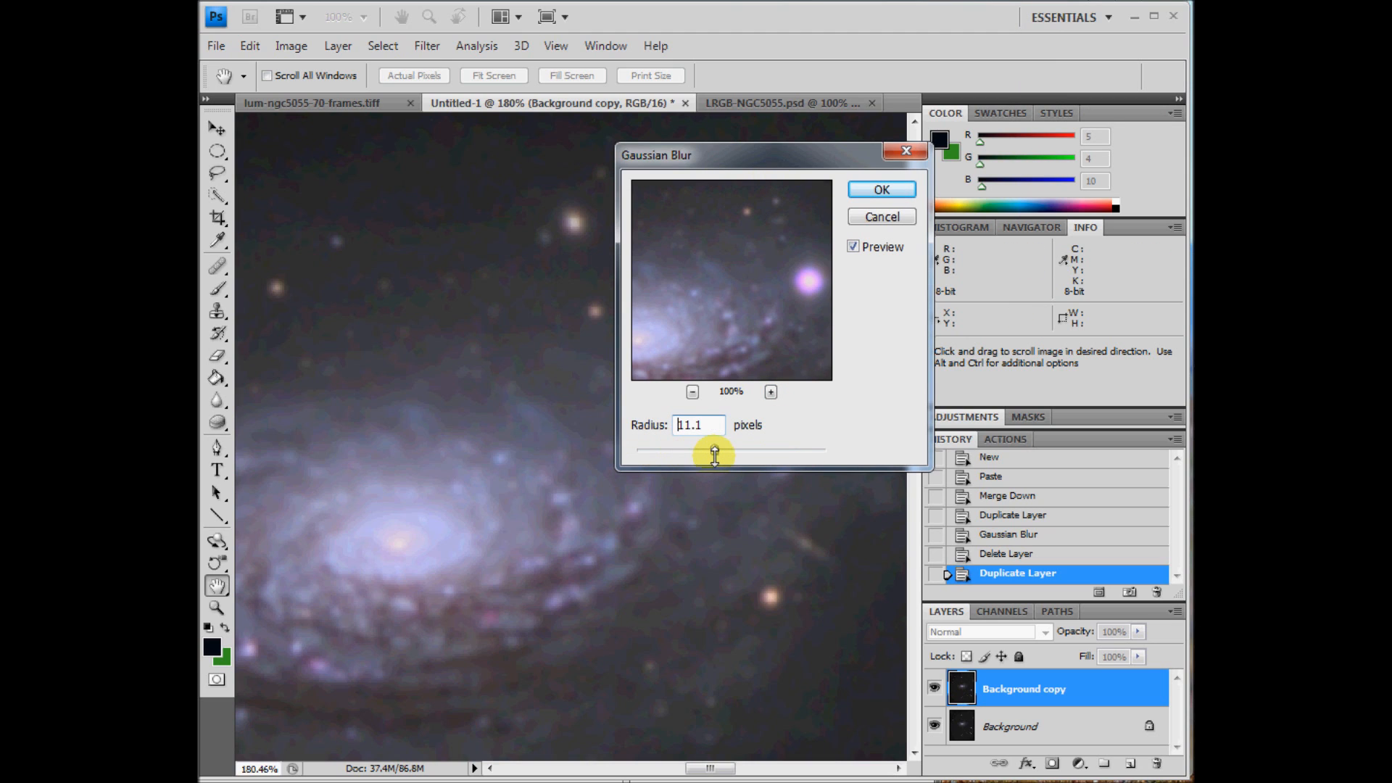
drag(714, 453, 708, 448)
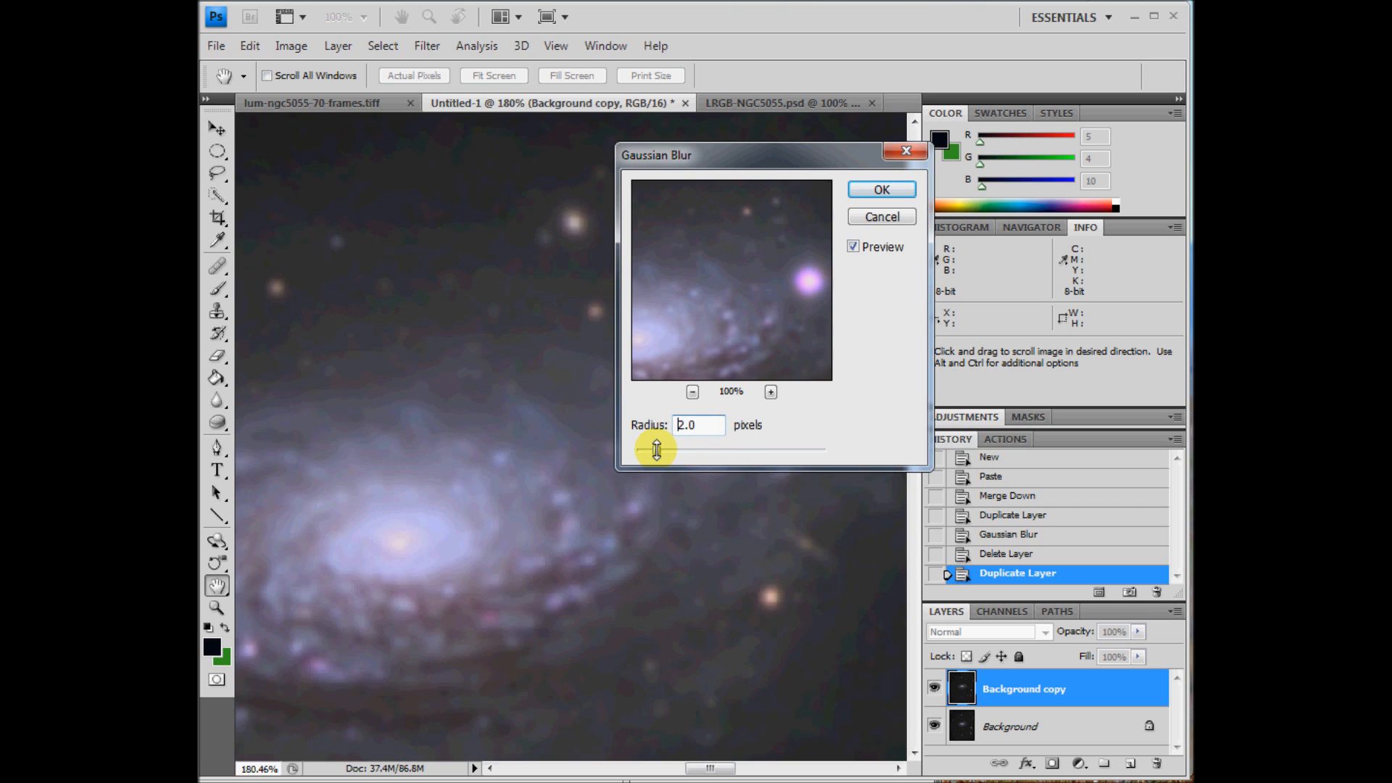
drag(657, 449, 636, 450)
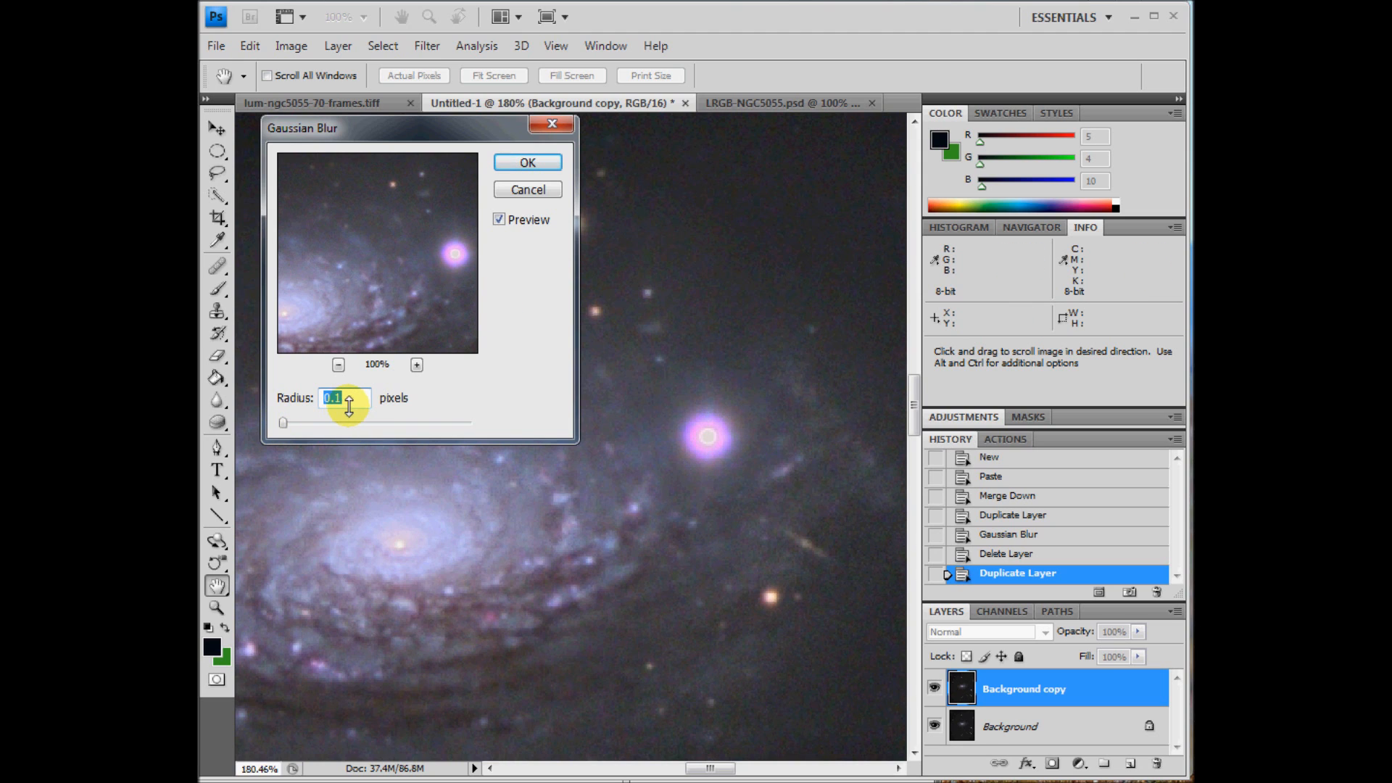
drag(333, 398, 355, 398)
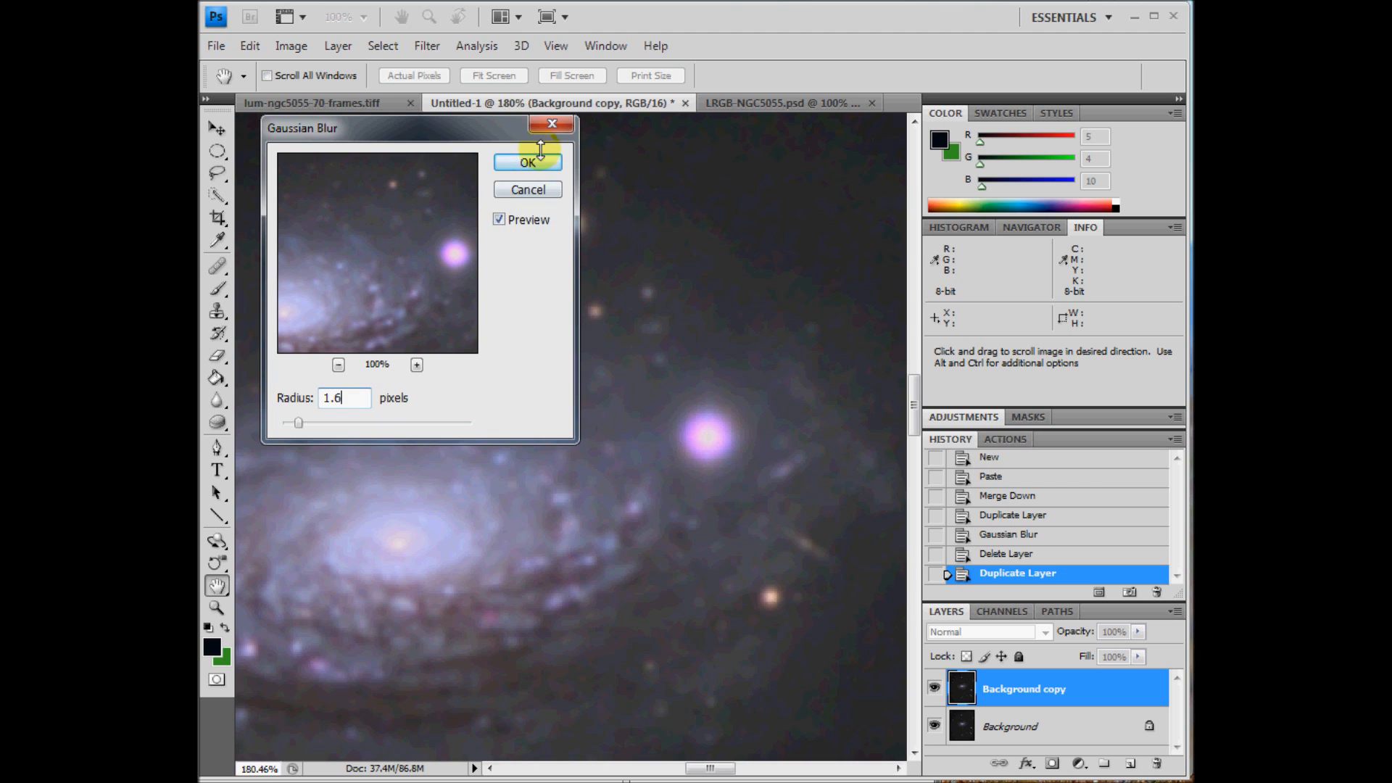
click(527, 162)
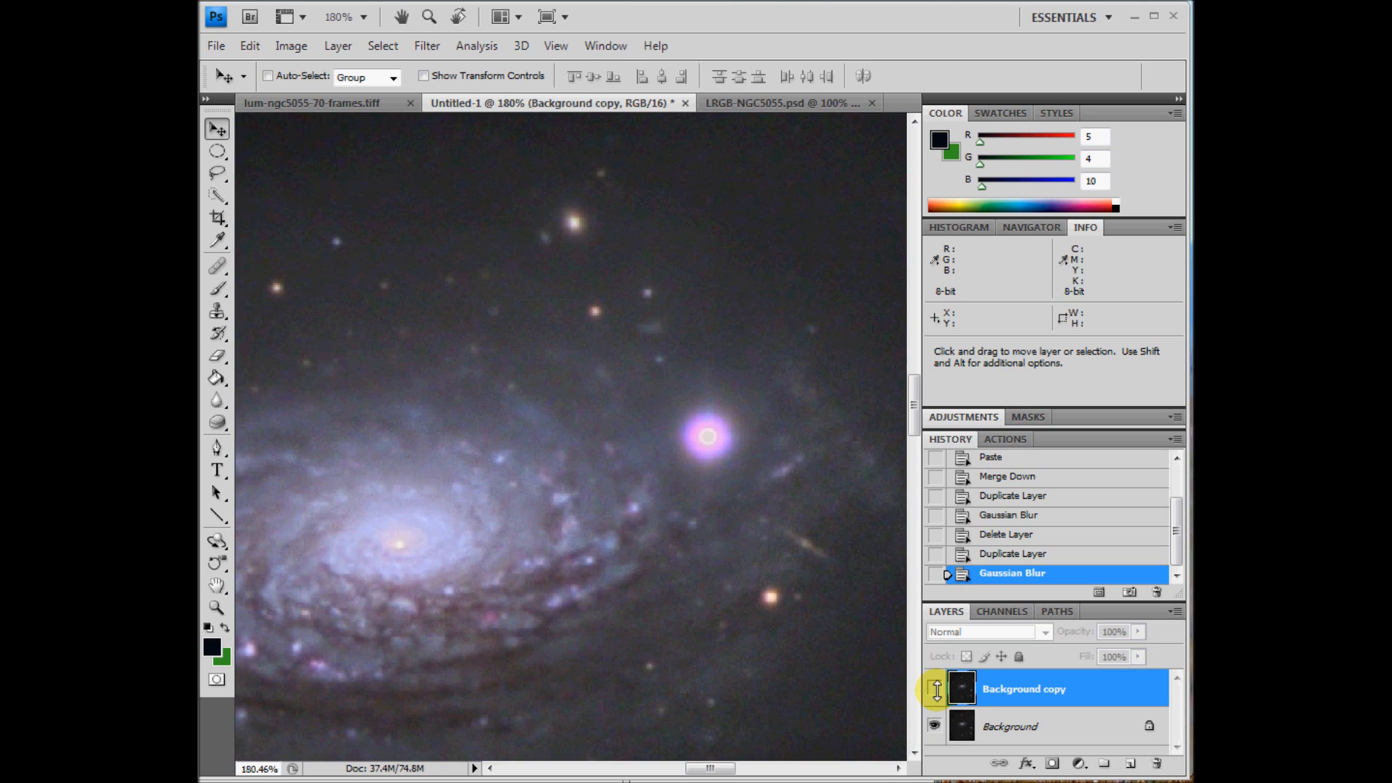
click(934, 688)
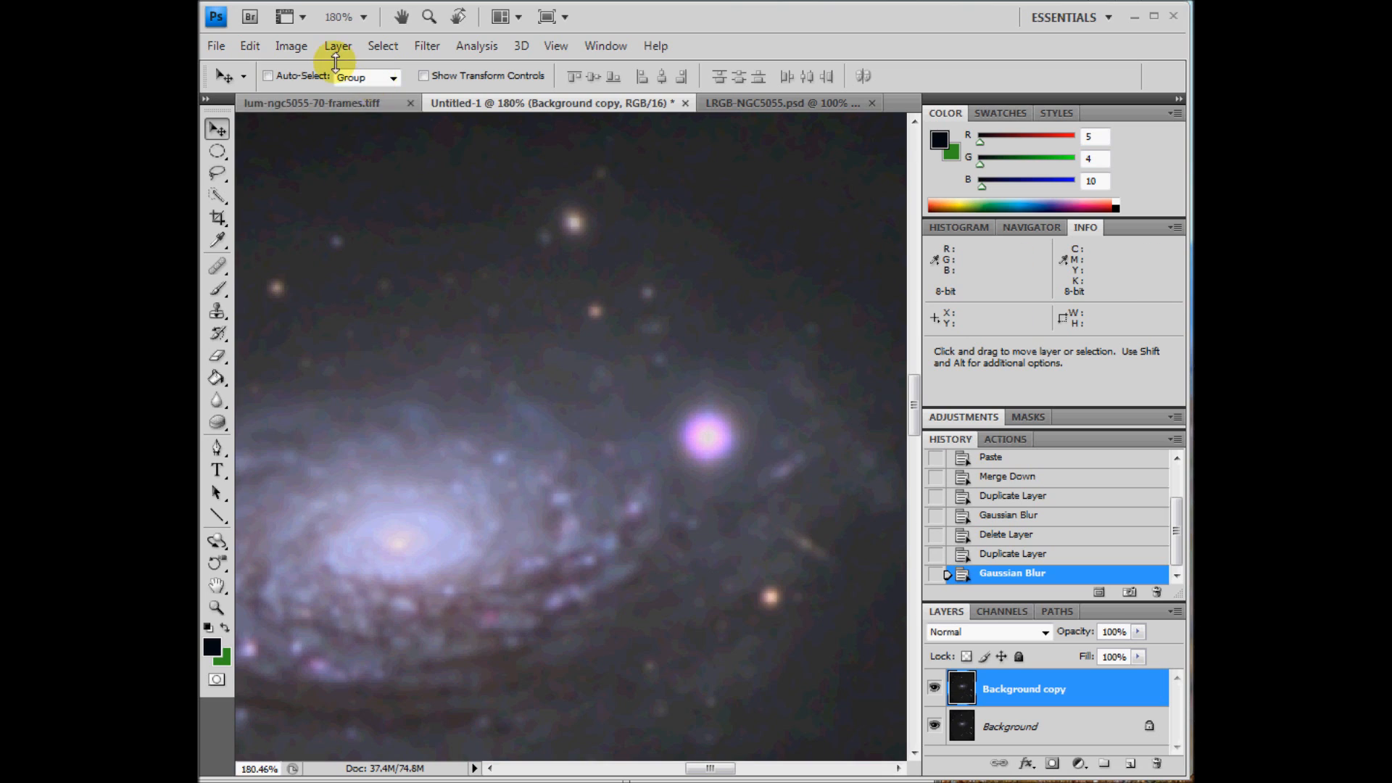
Add a Hide All layer mask to the blurred Background copy layer.
click(337, 45)
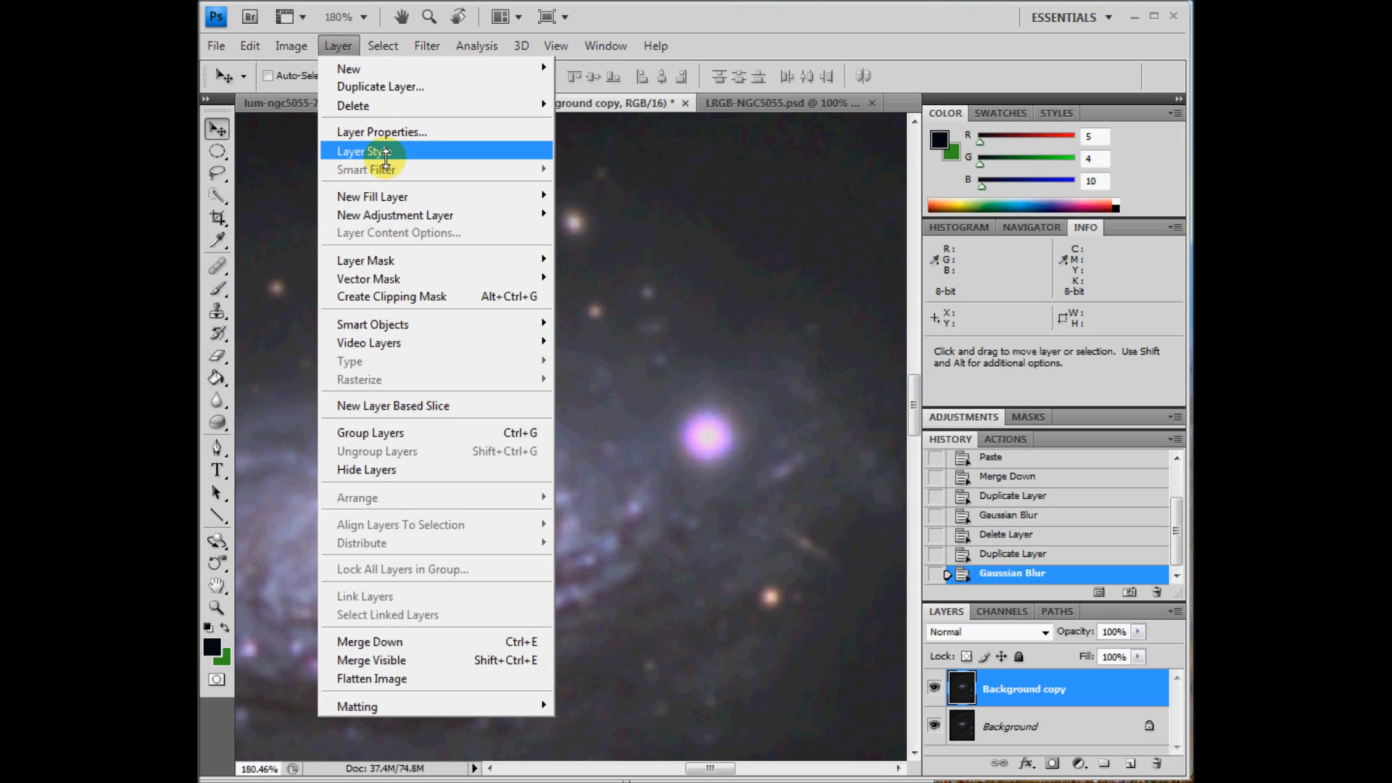
mouse_move(365, 259)
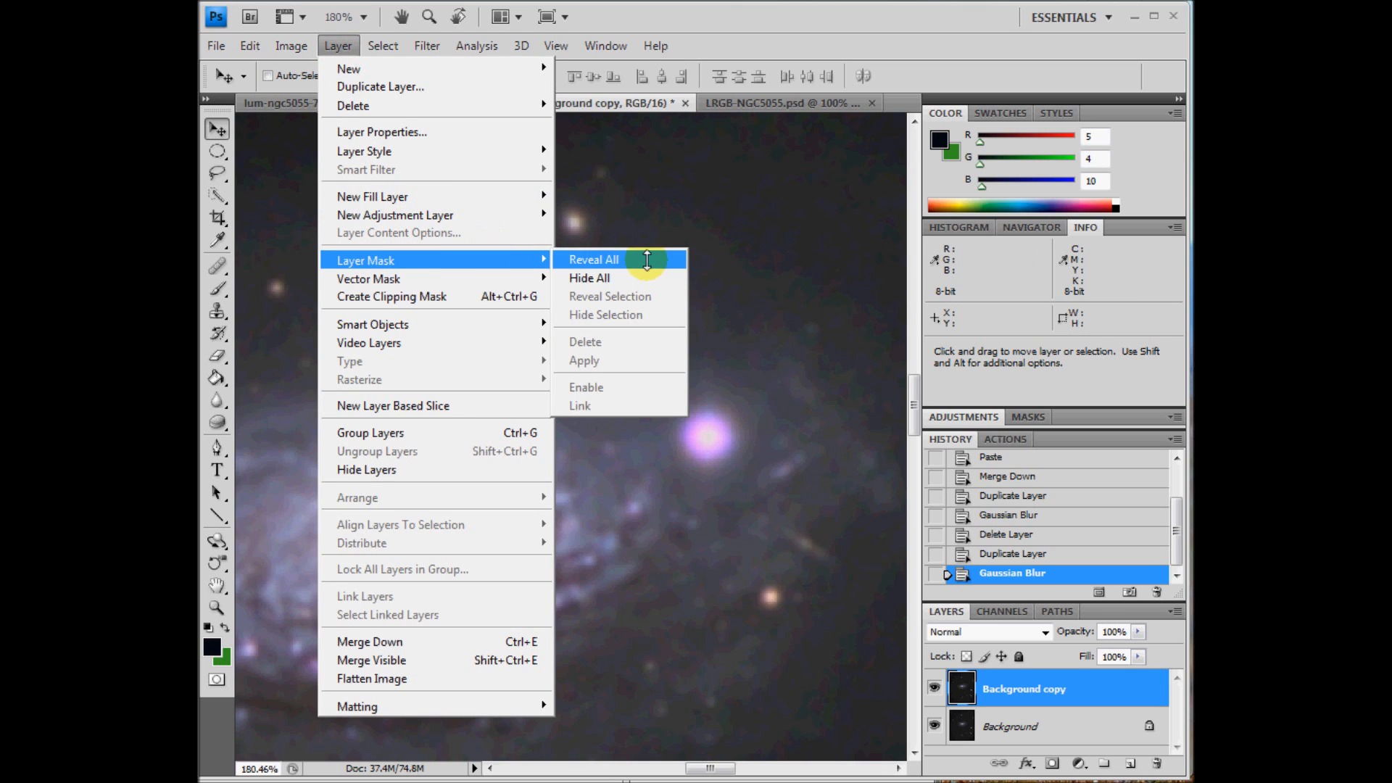
mouse_move(617, 277)
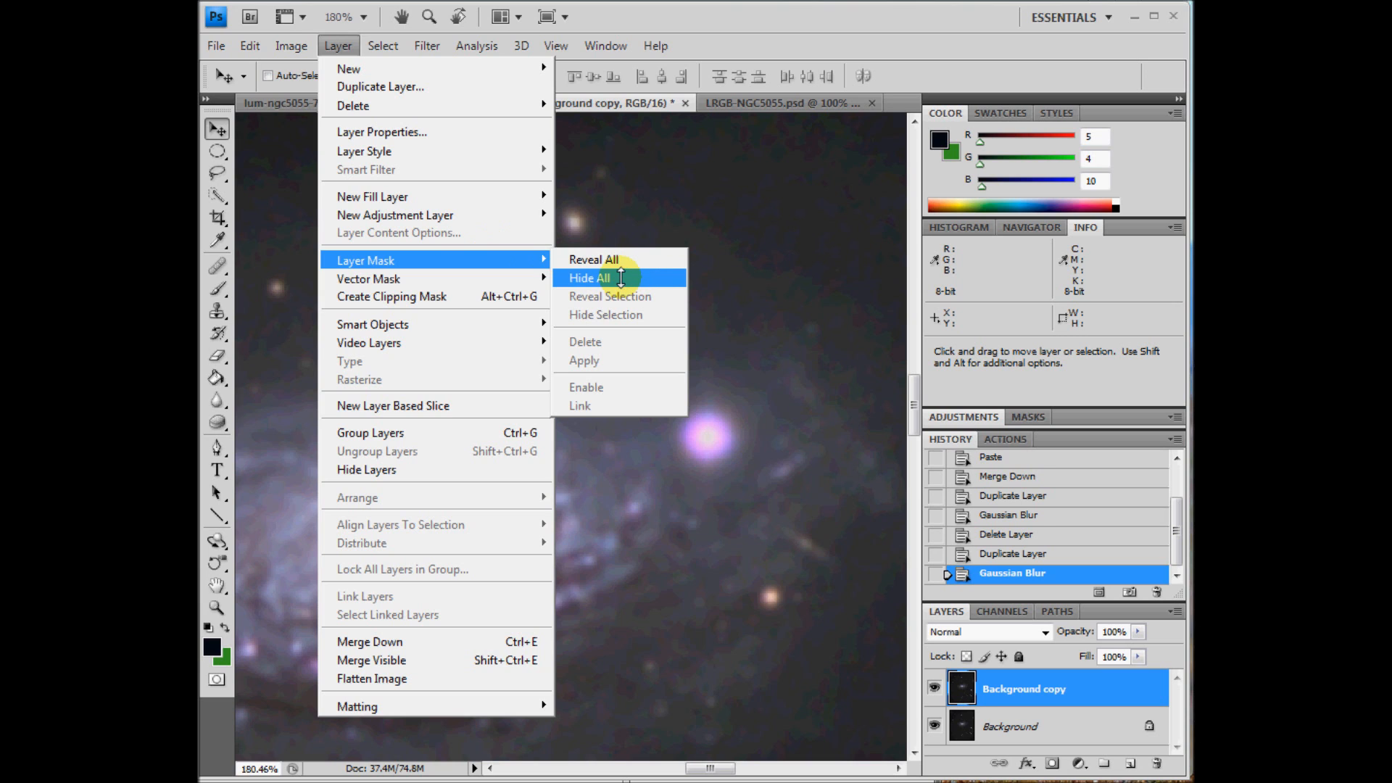
click(588, 278)
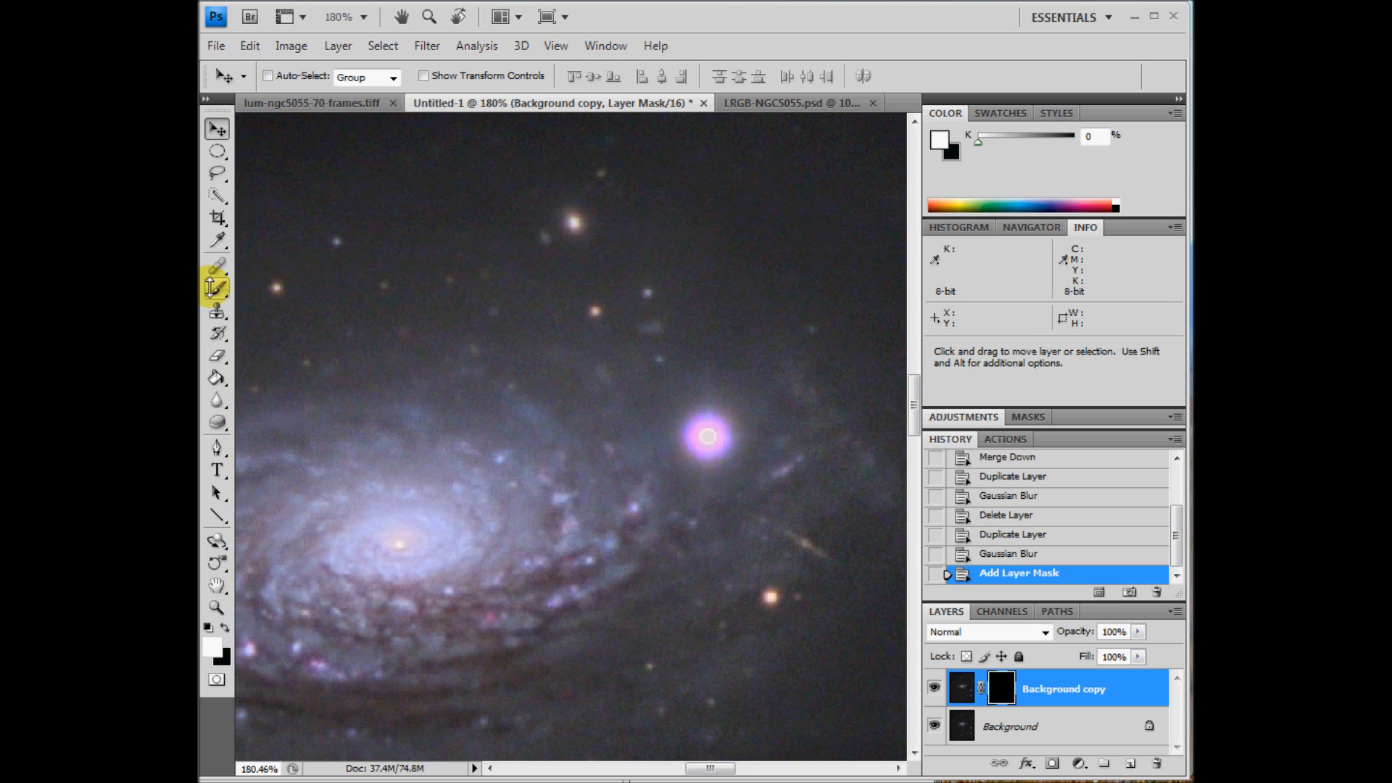
click(216, 291)
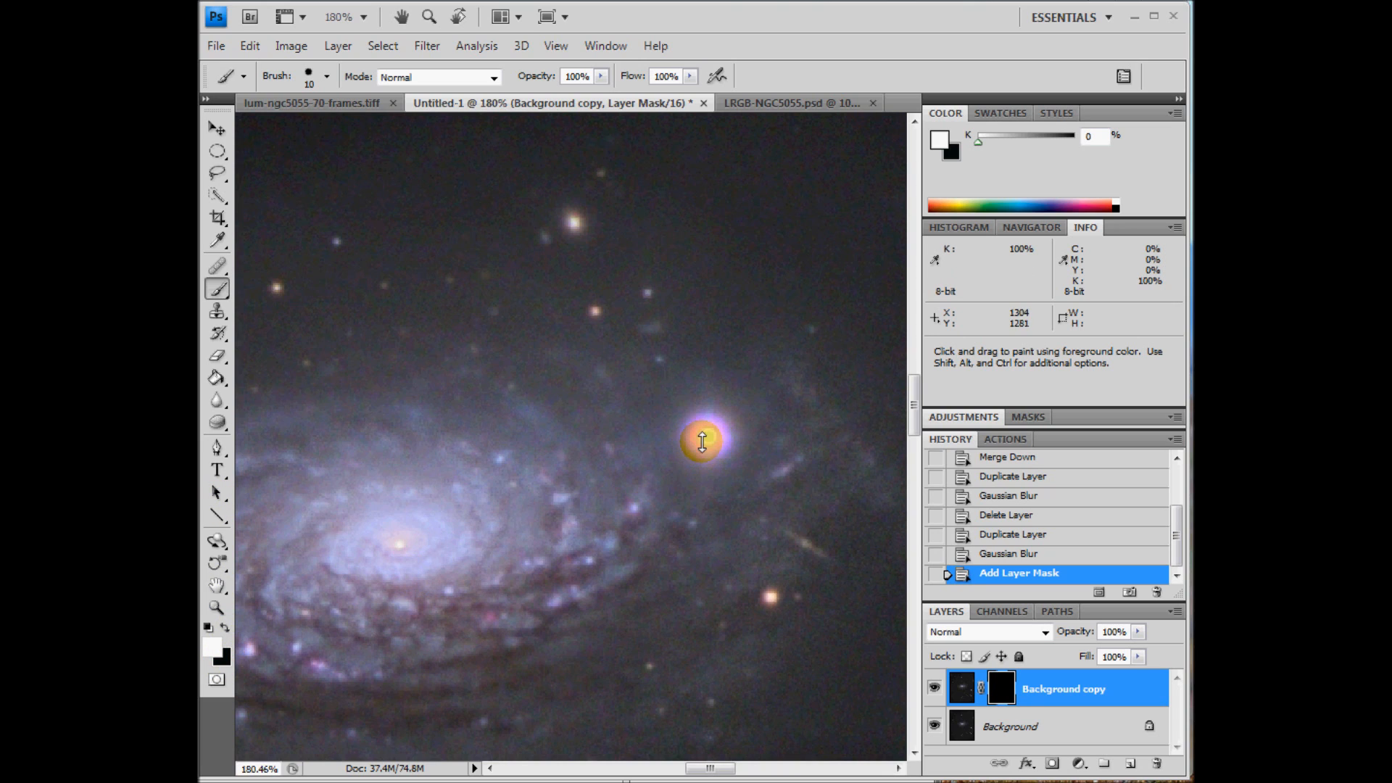
mouse_move(700, 436)
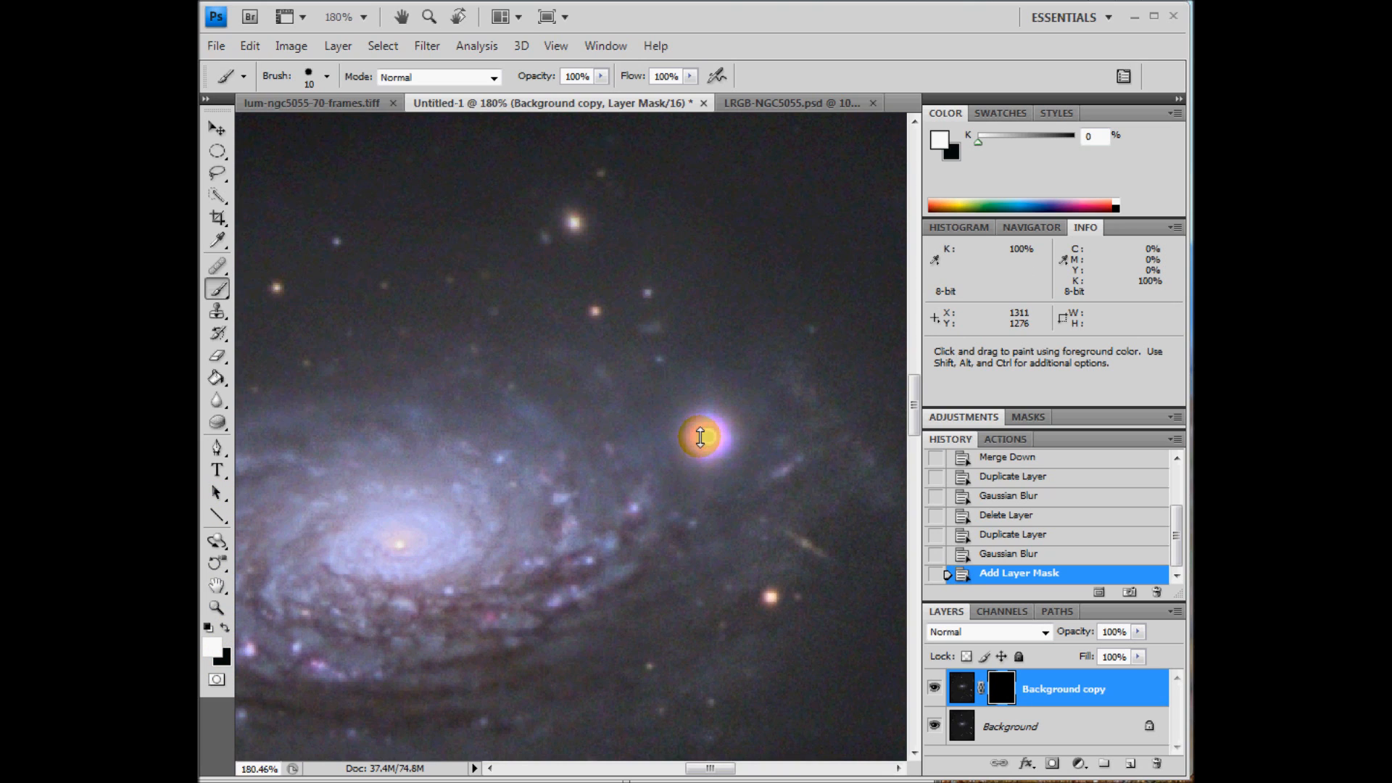
mouse_move(709, 441)
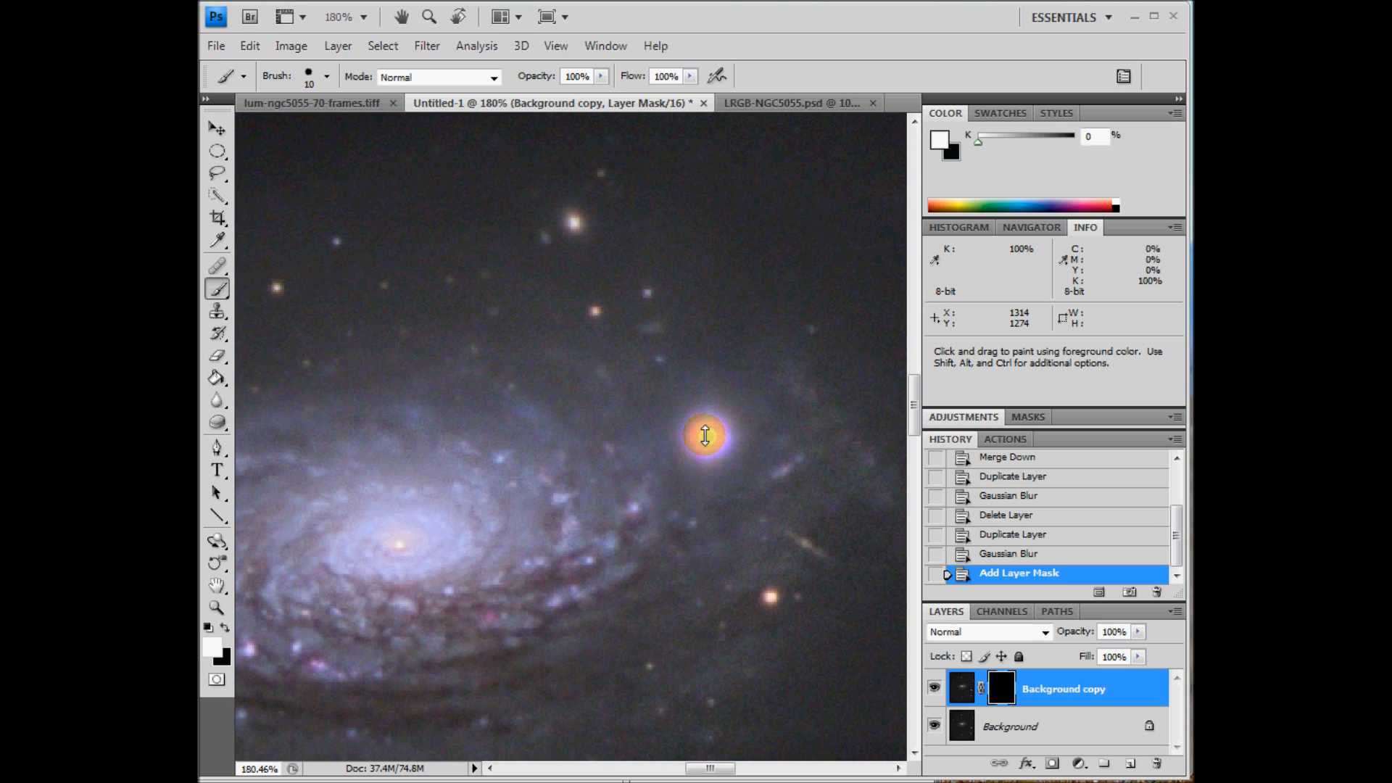
Brush the mask over the violet star's halo, then switch to LRGB-NGC5055.psd.
click(704, 437)
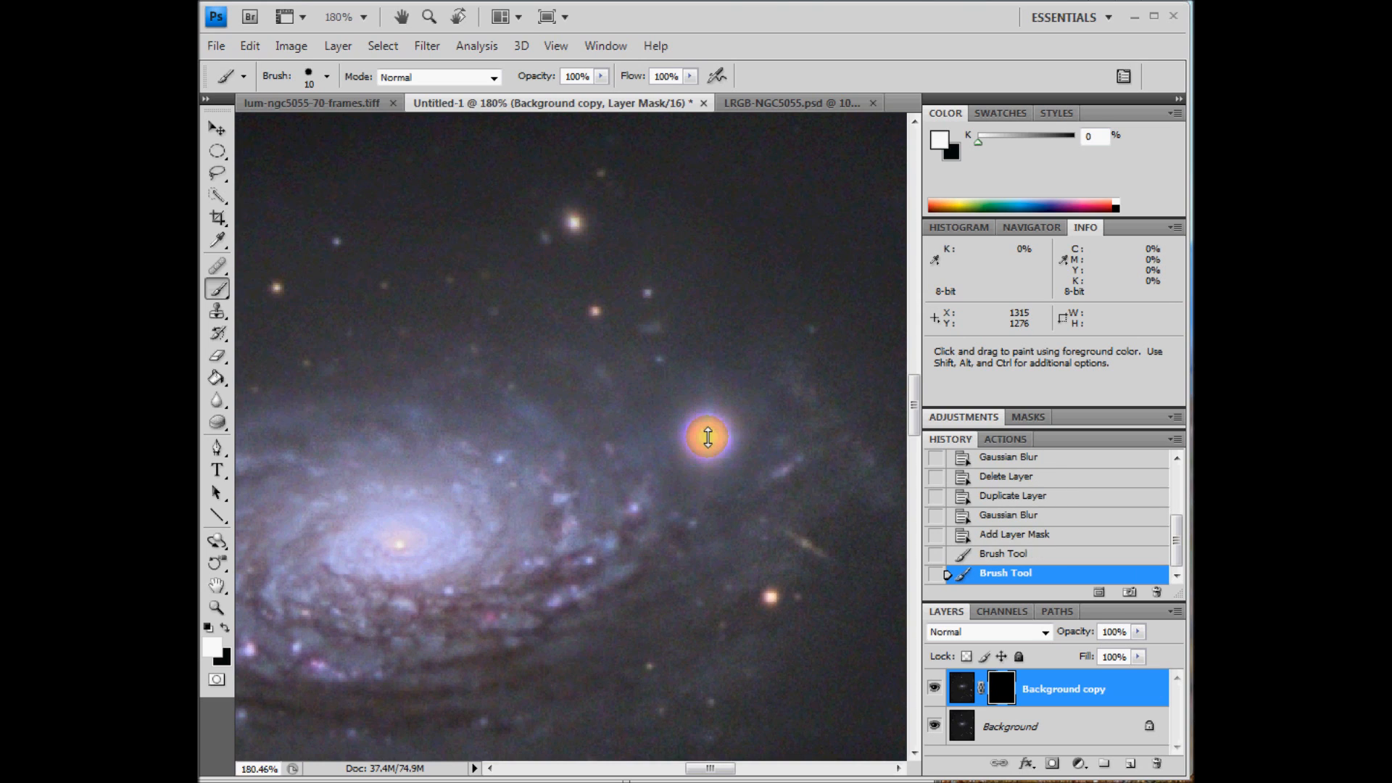
click(705, 435)
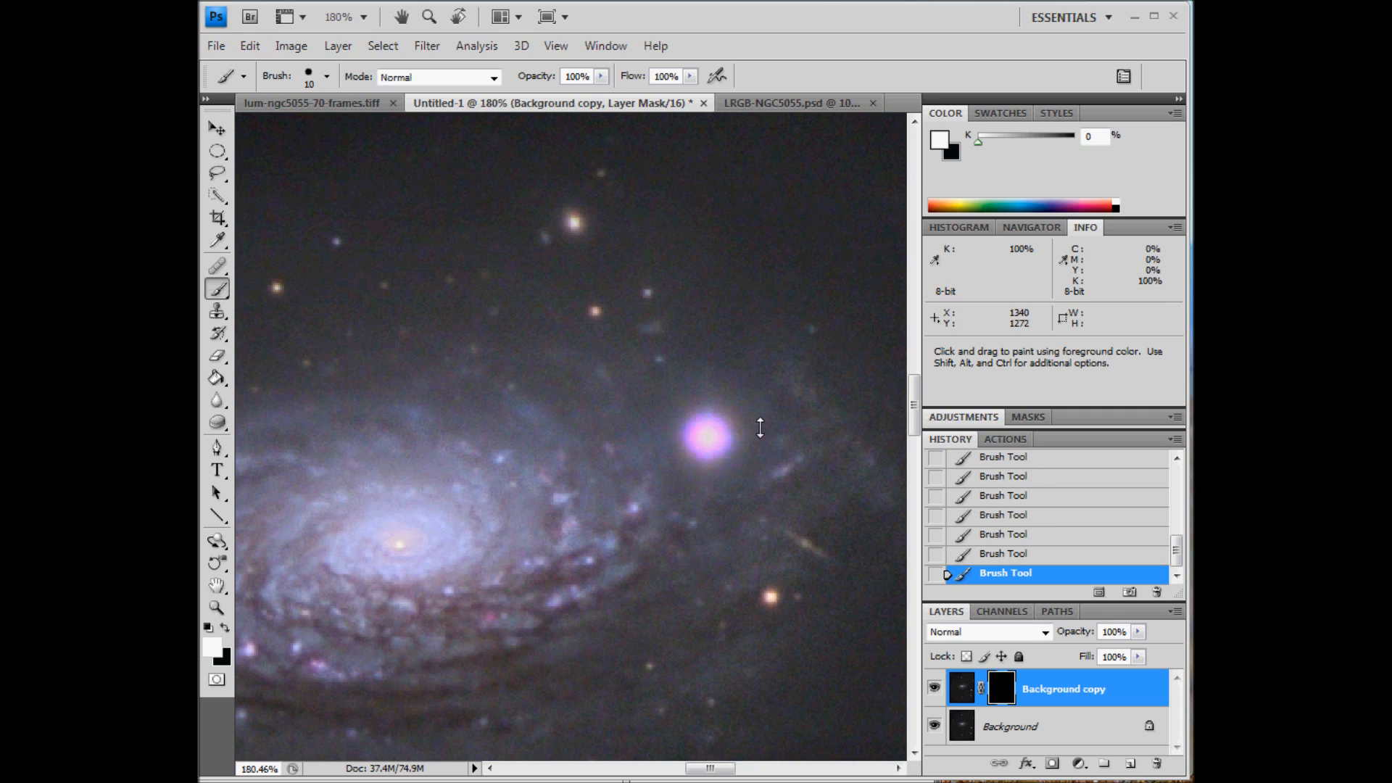
mouse_move(773, 717)
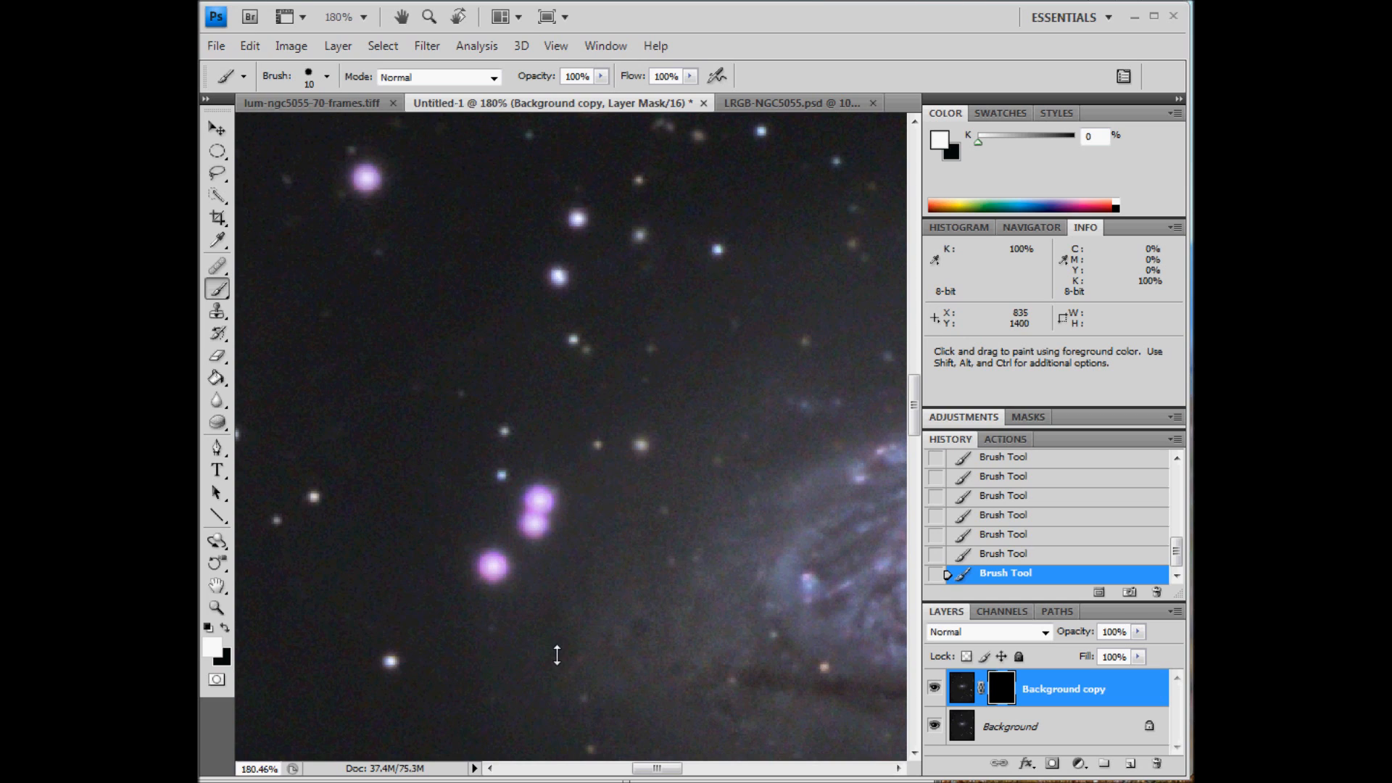
mouse_move(851, 624)
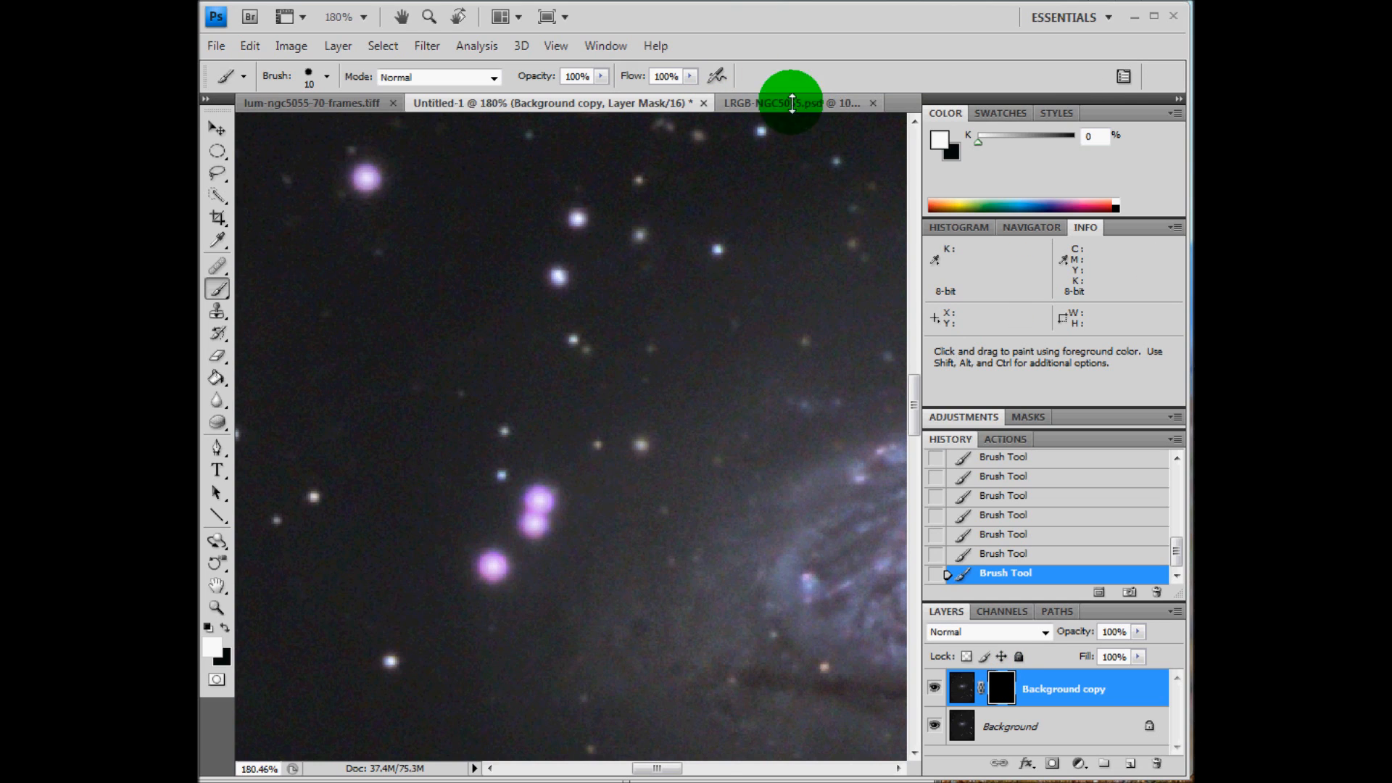
click(786, 103)
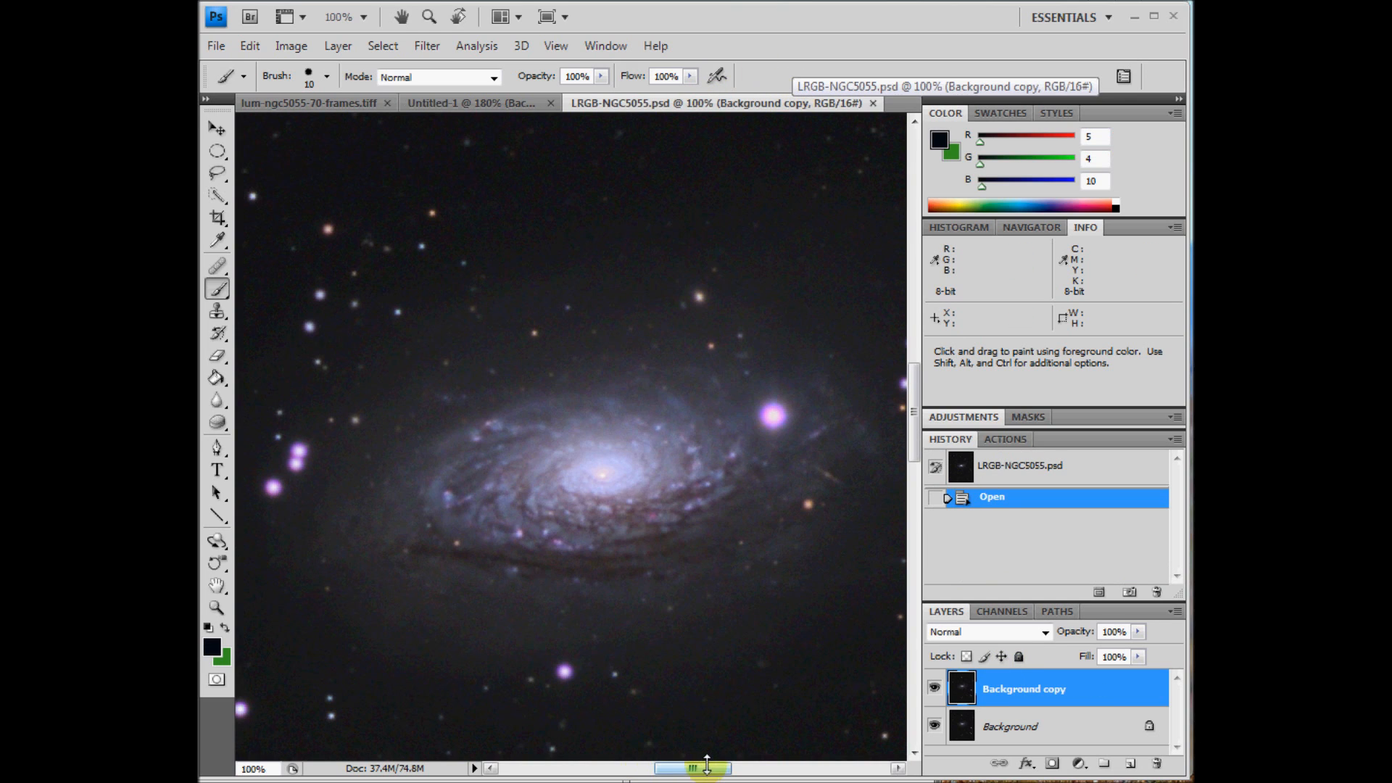
drag(684, 767, 711, 767)
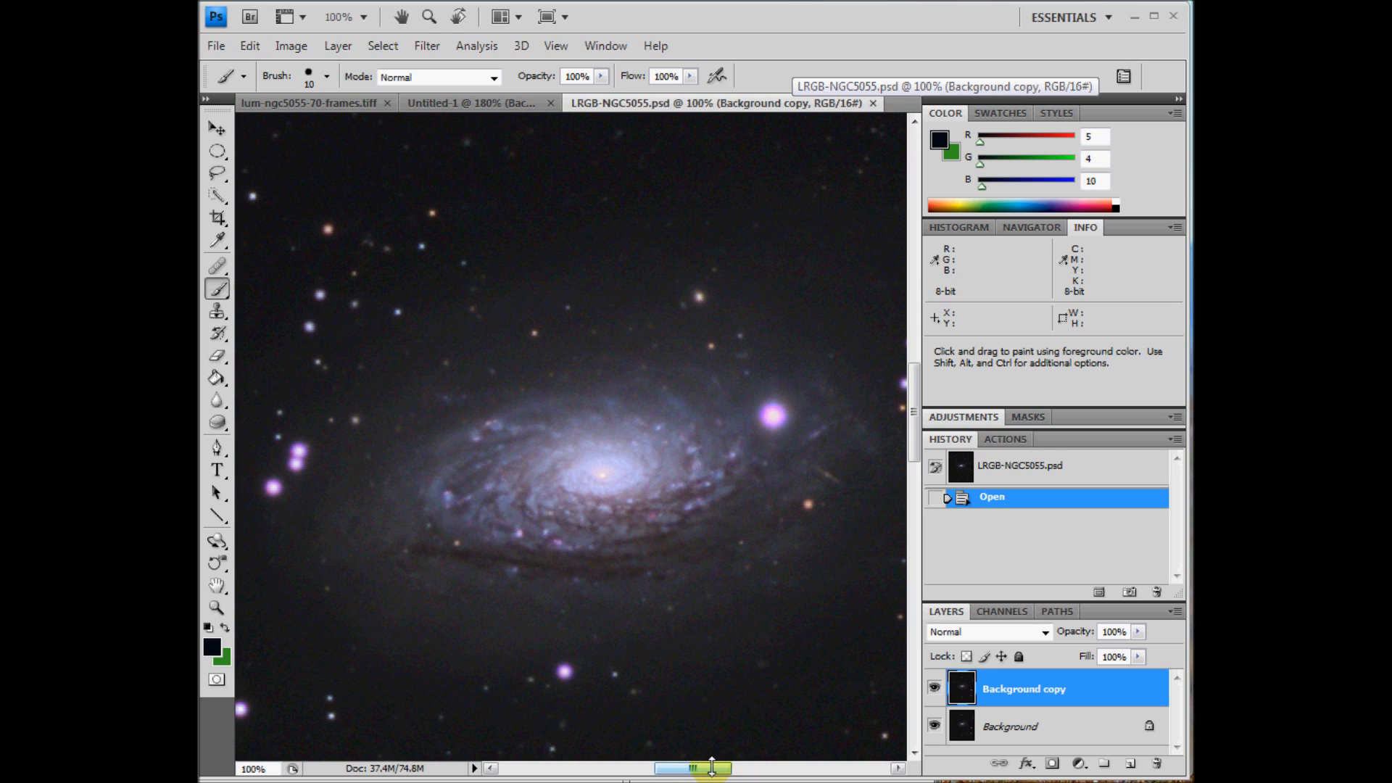